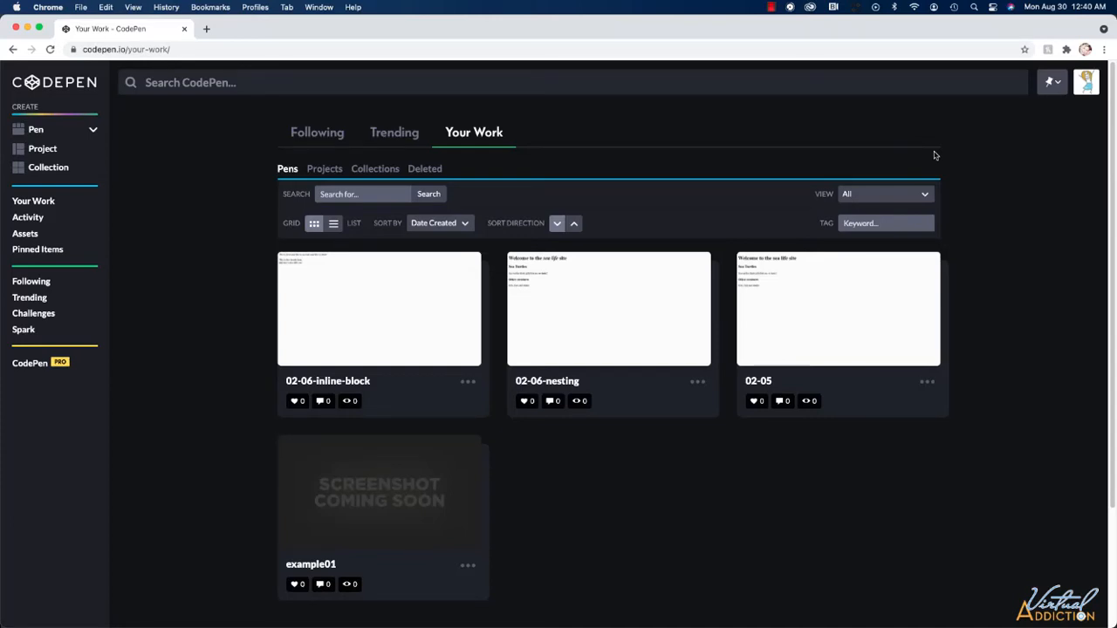
pyautogui.moveTo(964, 107)
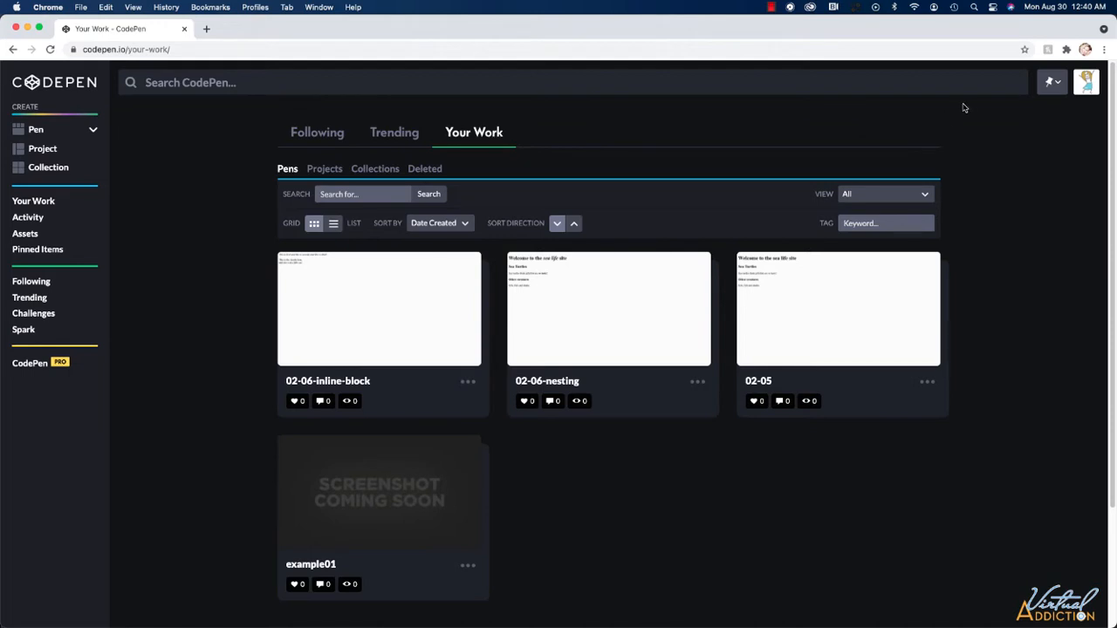
pyautogui.moveTo(987, 111)
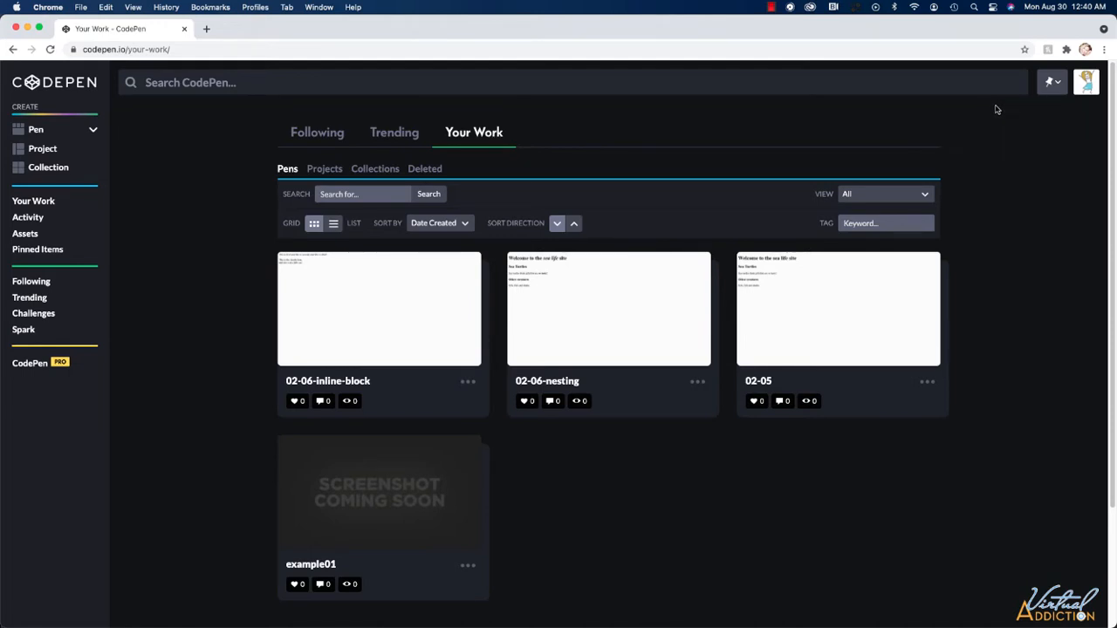
pyautogui.moveTo(985, 138)
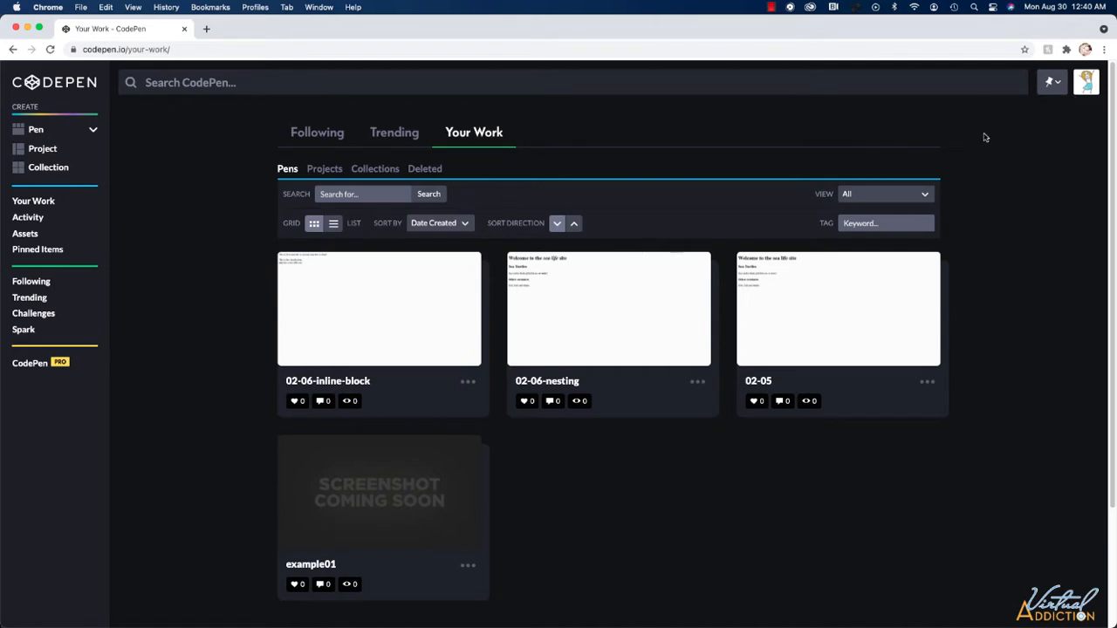
# Open the profile avatar menu on the Your Work page to reach New Pen
pyautogui.click(1086, 82)
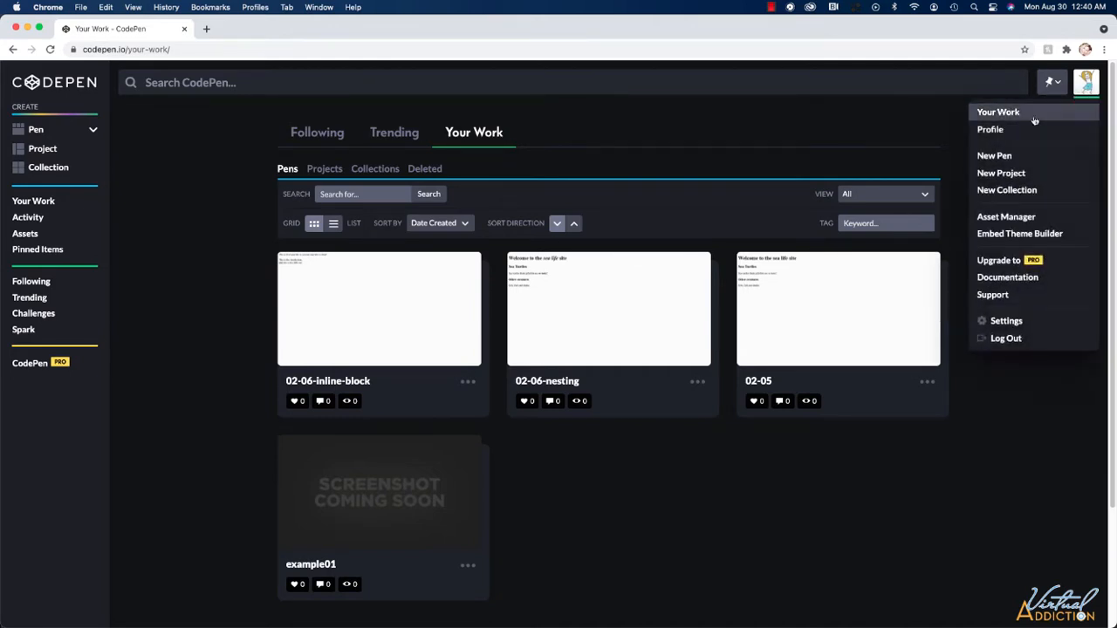
# Create a new pen titled 'eels' with the cursor in the HTML editor
pyautogui.click(994, 154)
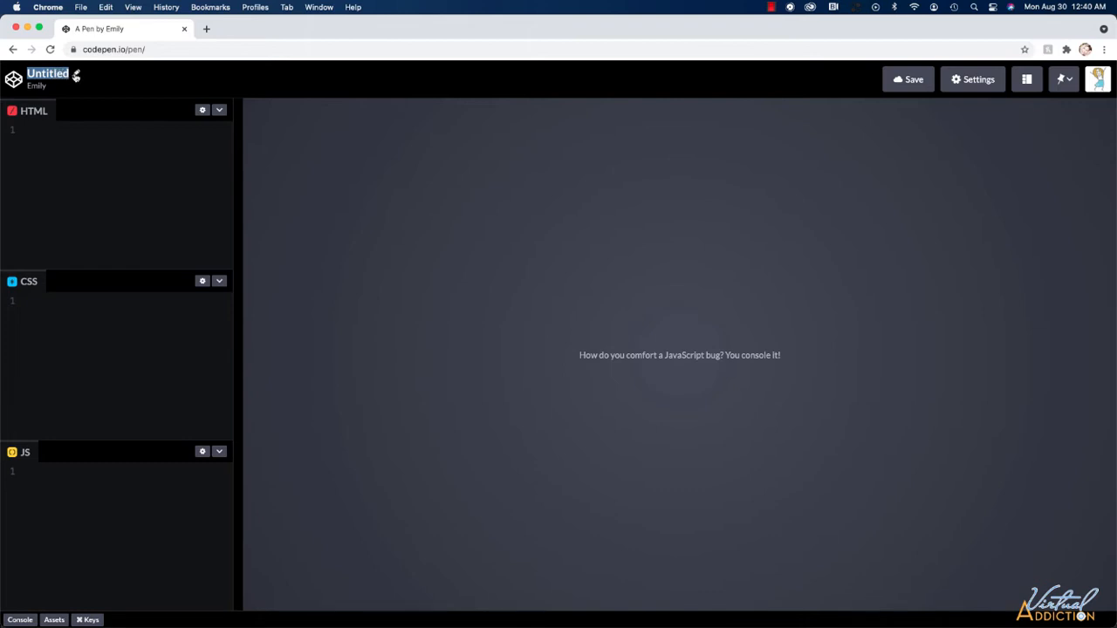
pyautogui.write('eels')
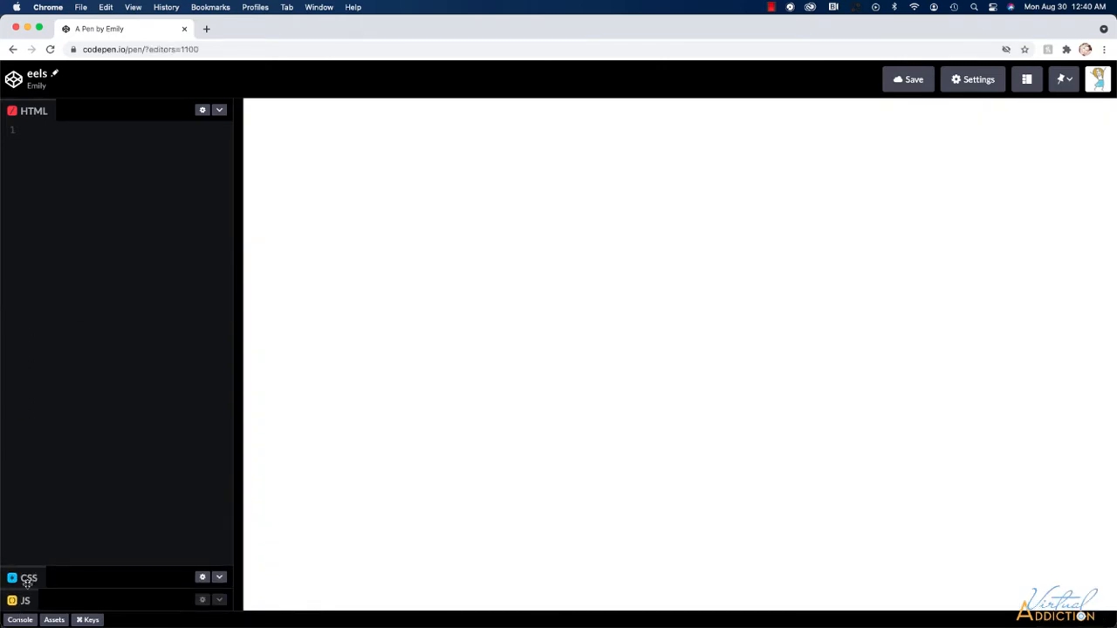
pyautogui.click(30, 129)
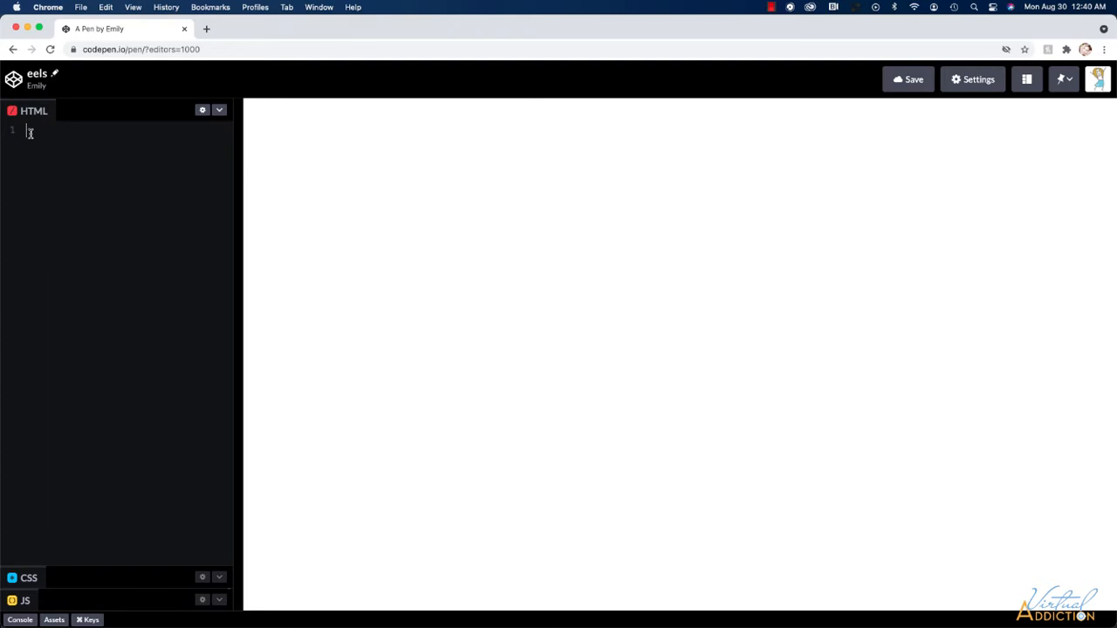
# Write an h1 element with the heading text 'Eeels'
pyautogui.write('<h1>')
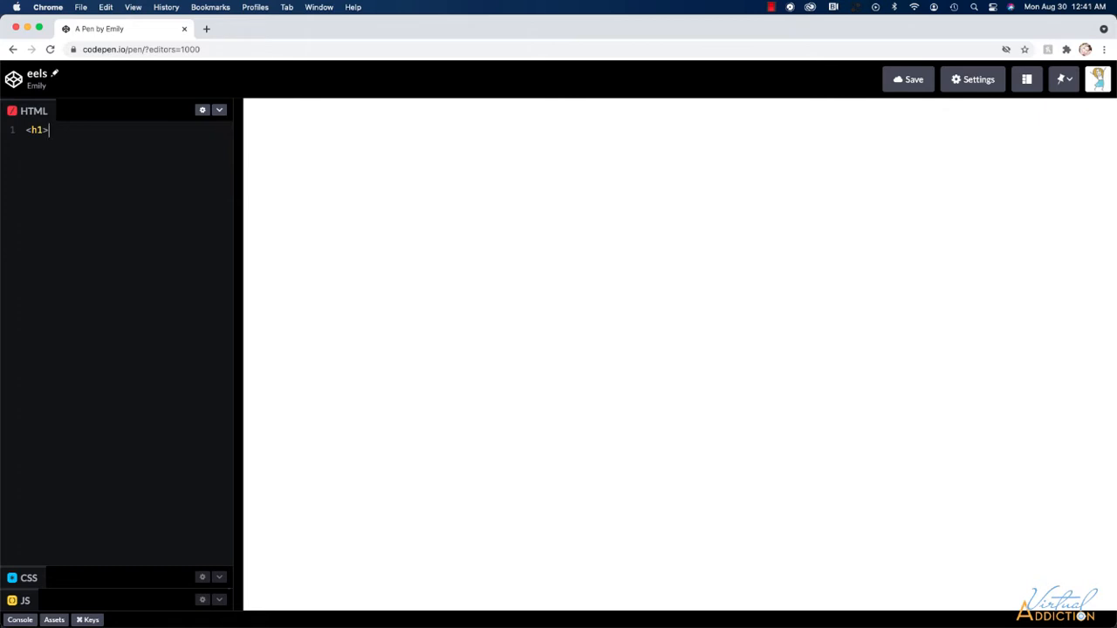
pyautogui.write('Eels</h1>')
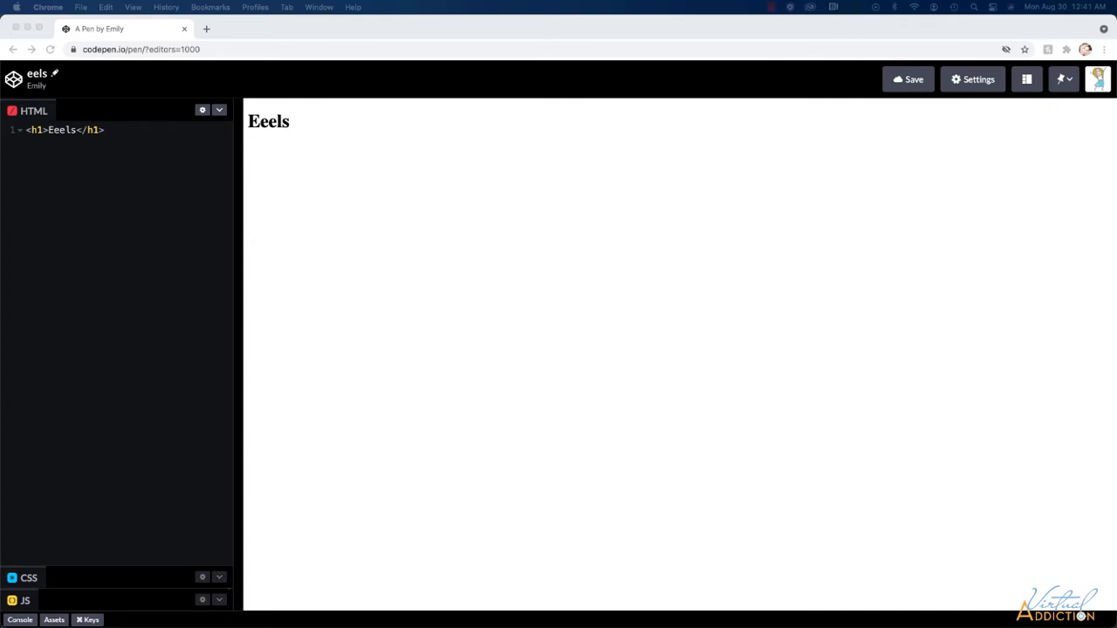
pyautogui.moveTo(109, 130)
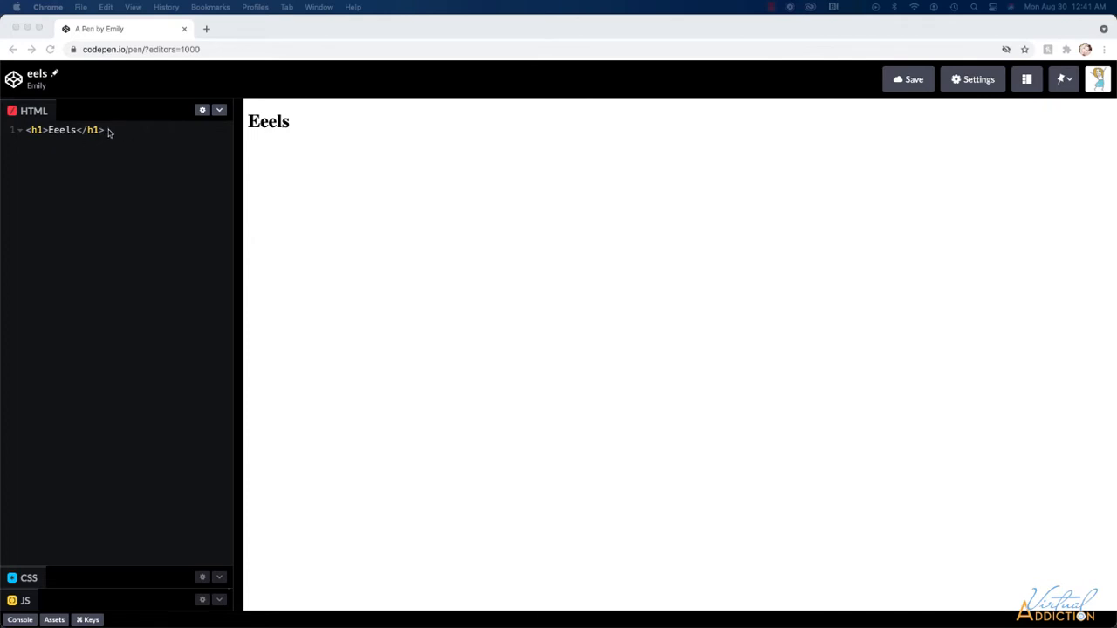
# Add the h2 'An eel is a snake like fish that lives in both salt and fresh water'
pyautogui.write('<')
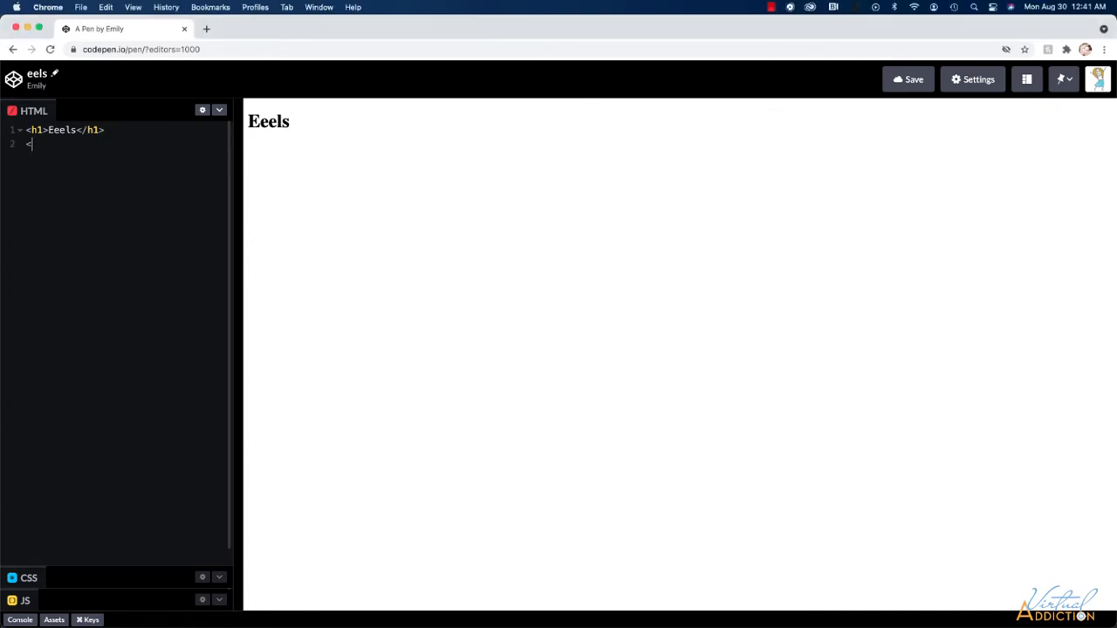
pyautogui.write('<h2>')
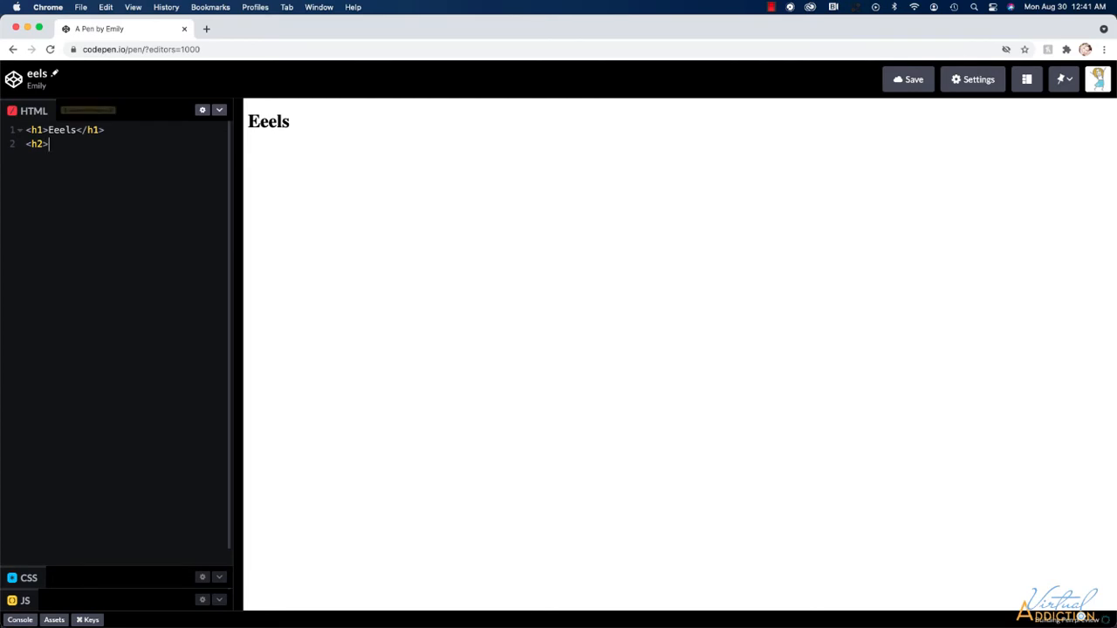
pyautogui.write('</')
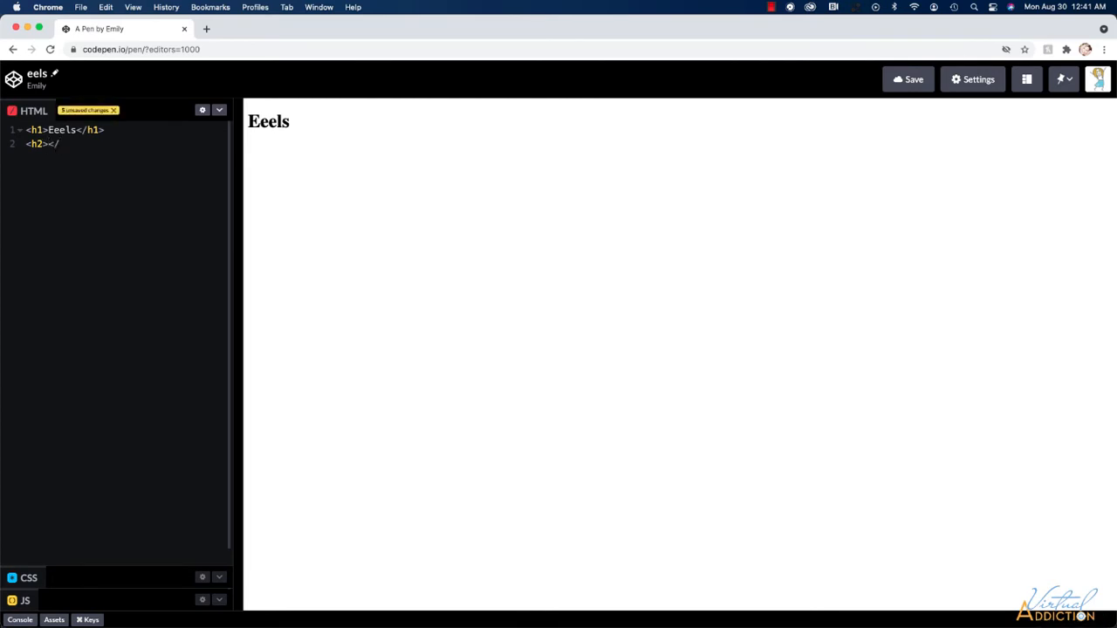
pyautogui.write('h2>')
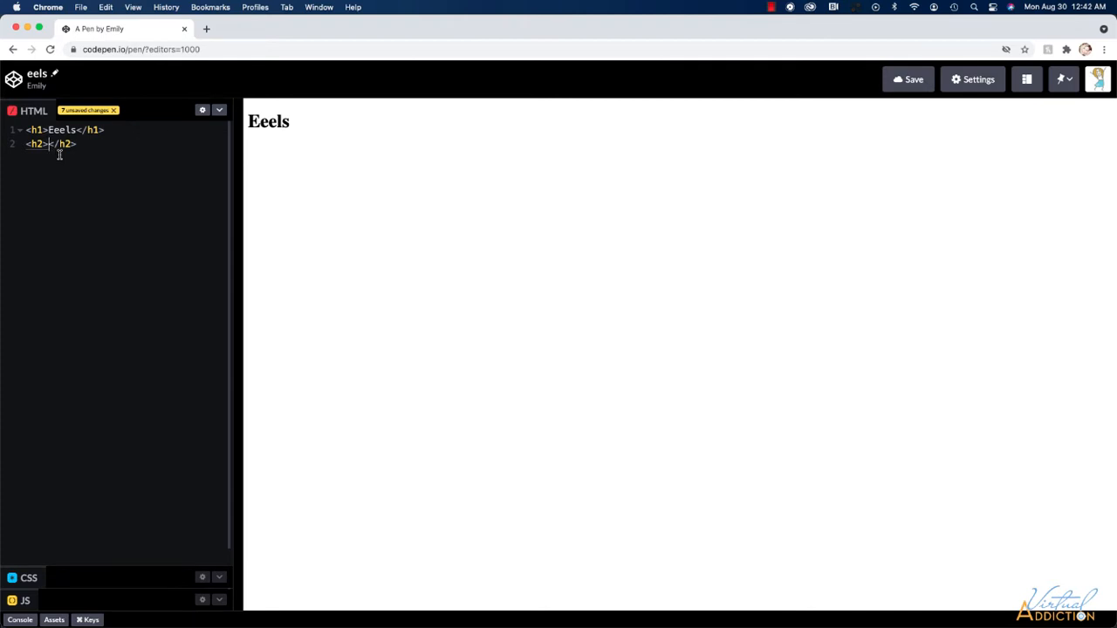
pyautogui.write('An eel is a snake like')
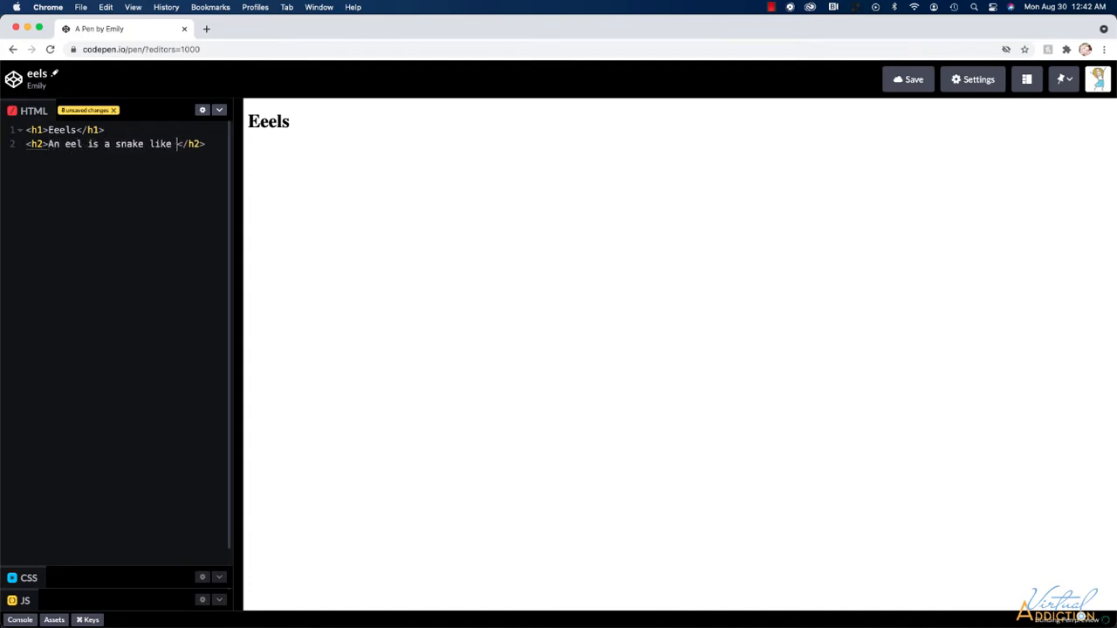
pyautogui.write('fish that l')
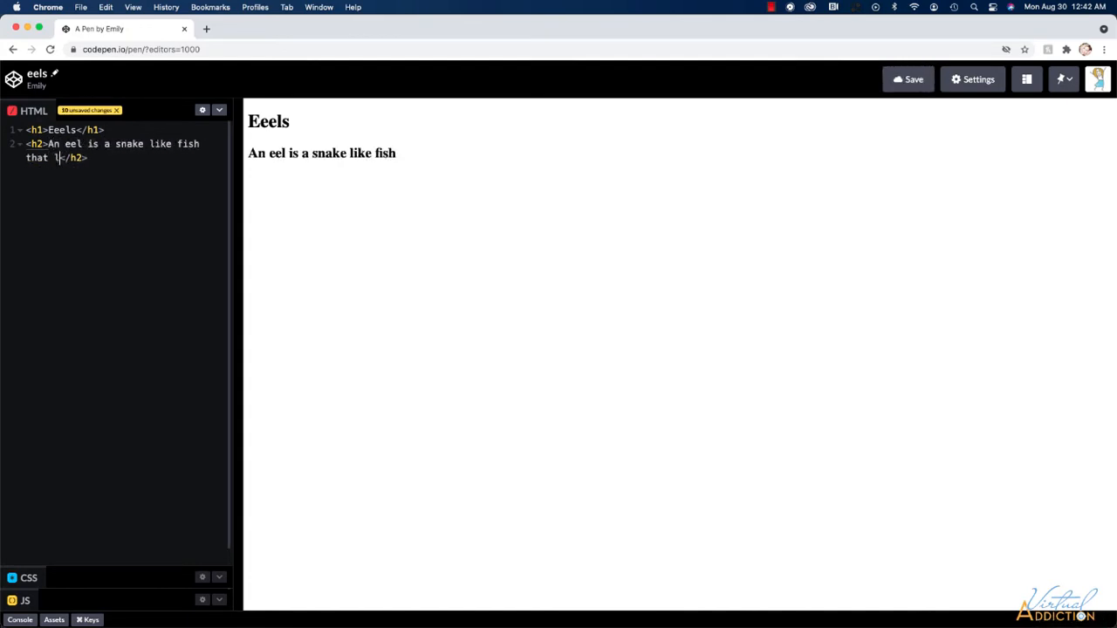
pyautogui.write('ives in both salt and fresh water')
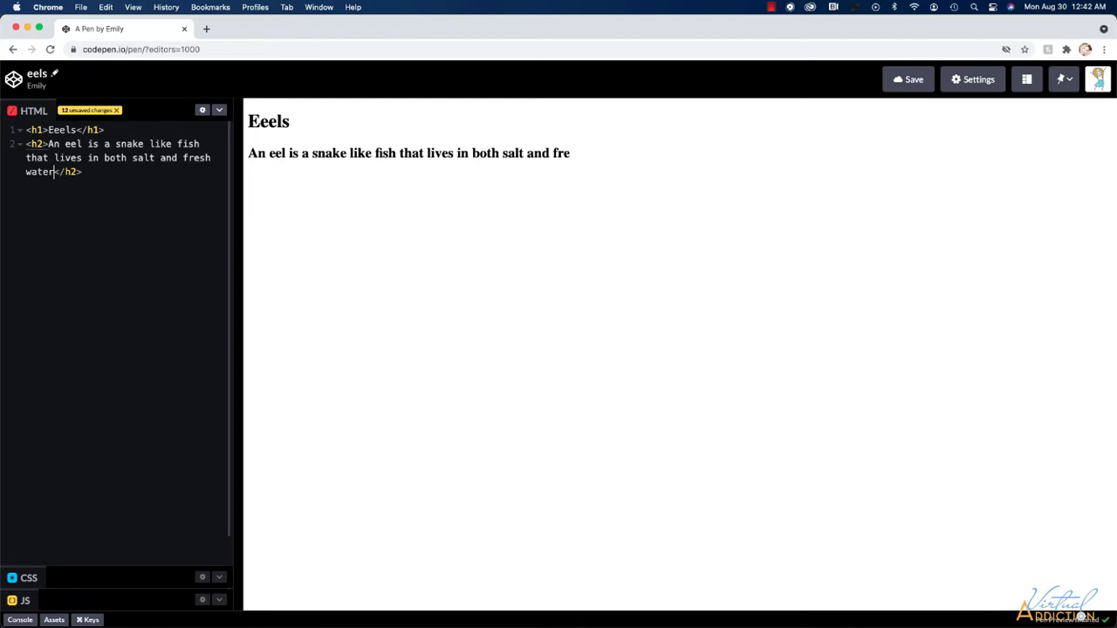
pyautogui.press('enter')
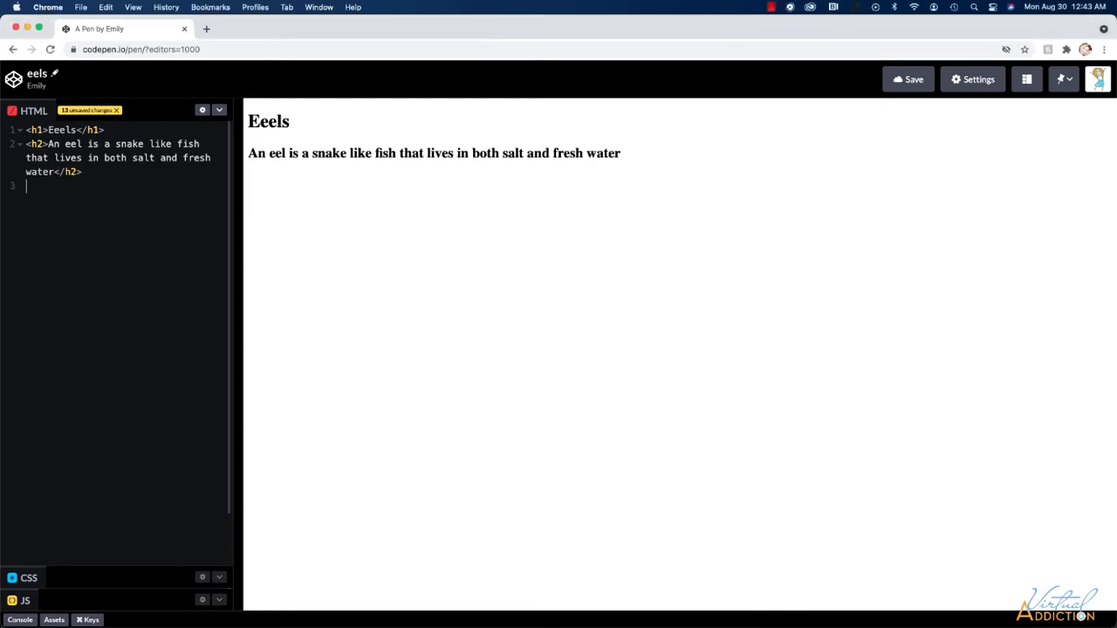
pyautogui.write('<p>')
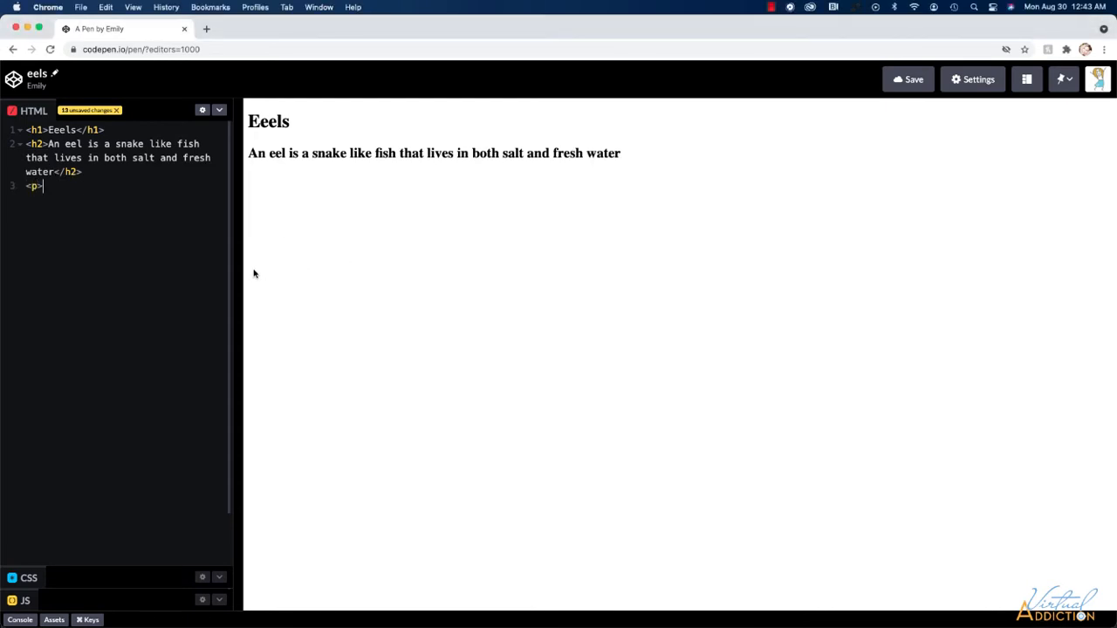
# Drag the editor–preview divider rightward to widen the code area
pyautogui.moveTo(240, 272); pyautogui.dragTo(476, 272)
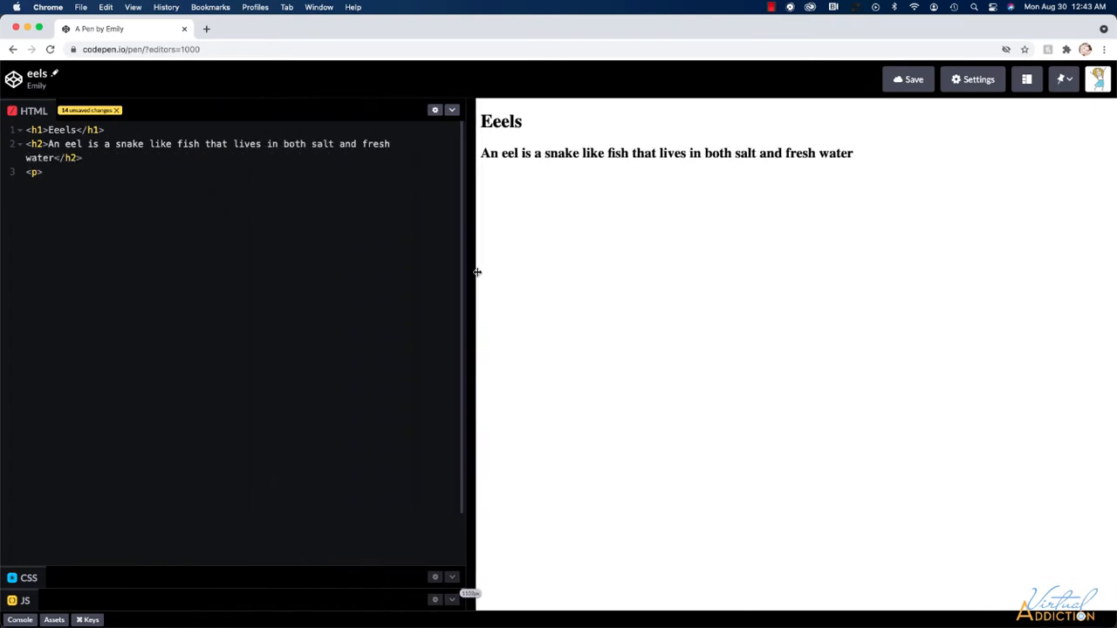
pyautogui.moveTo(476, 272); pyautogui.dragTo(533, 271)
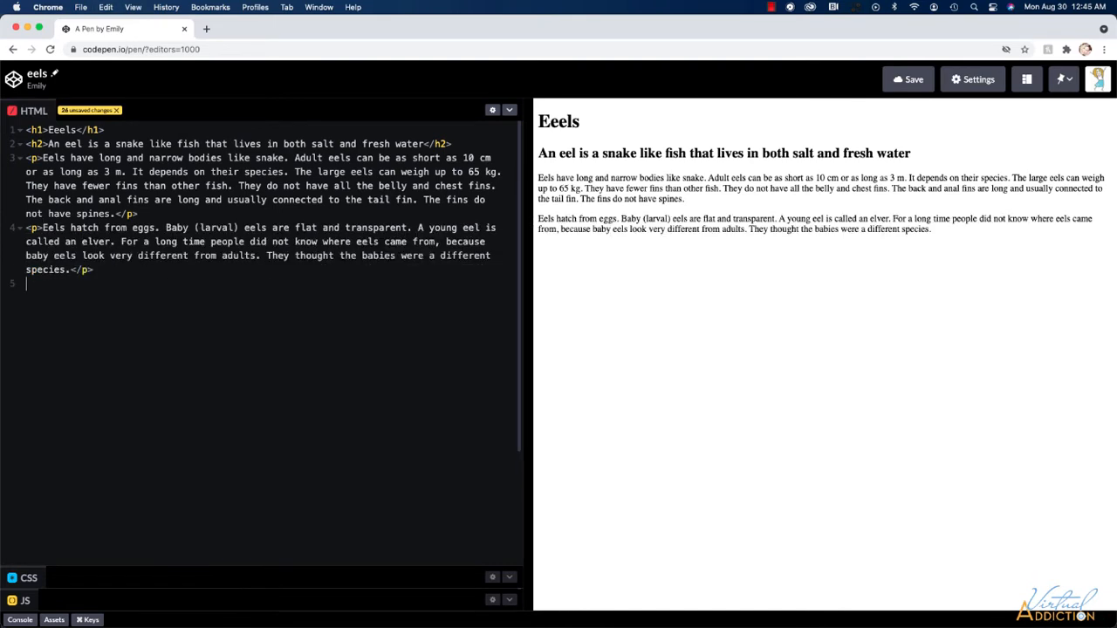
# Add an h3 heading 'Facts about eels:' and begin an unordered list
pyautogui.write('<h3></h3>')
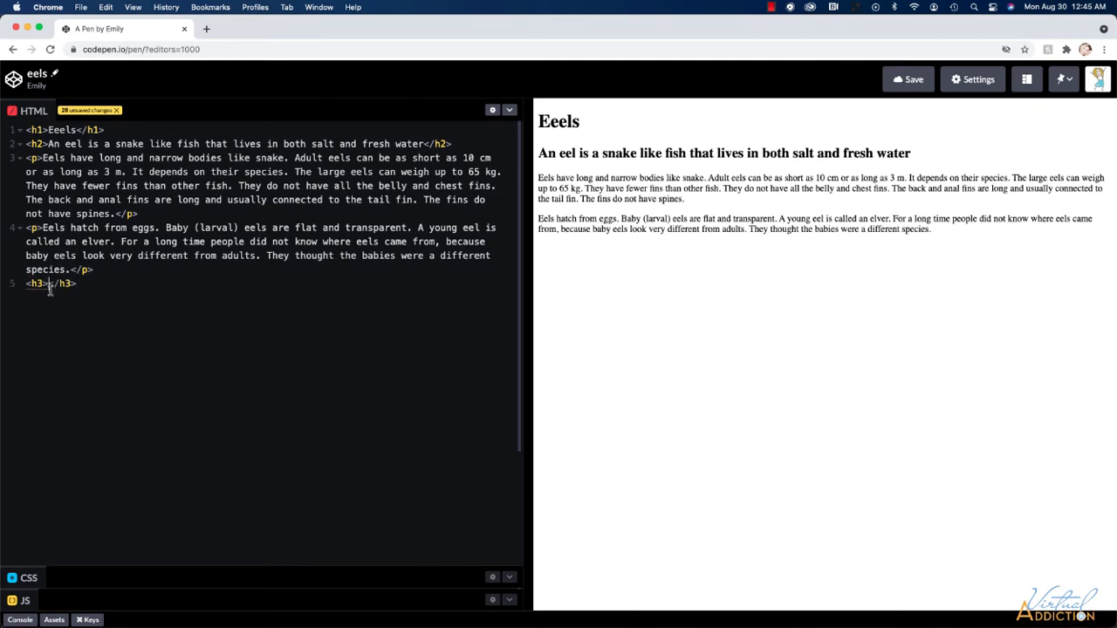
pyautogui.write('Facts about eels:')
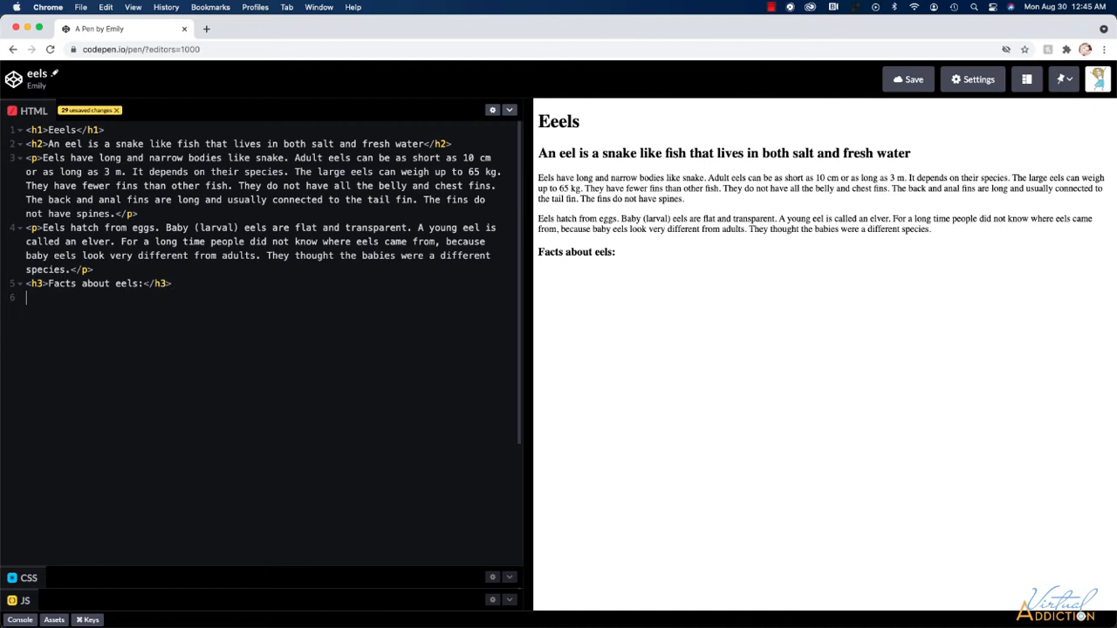
pyautogui.write('<ul')
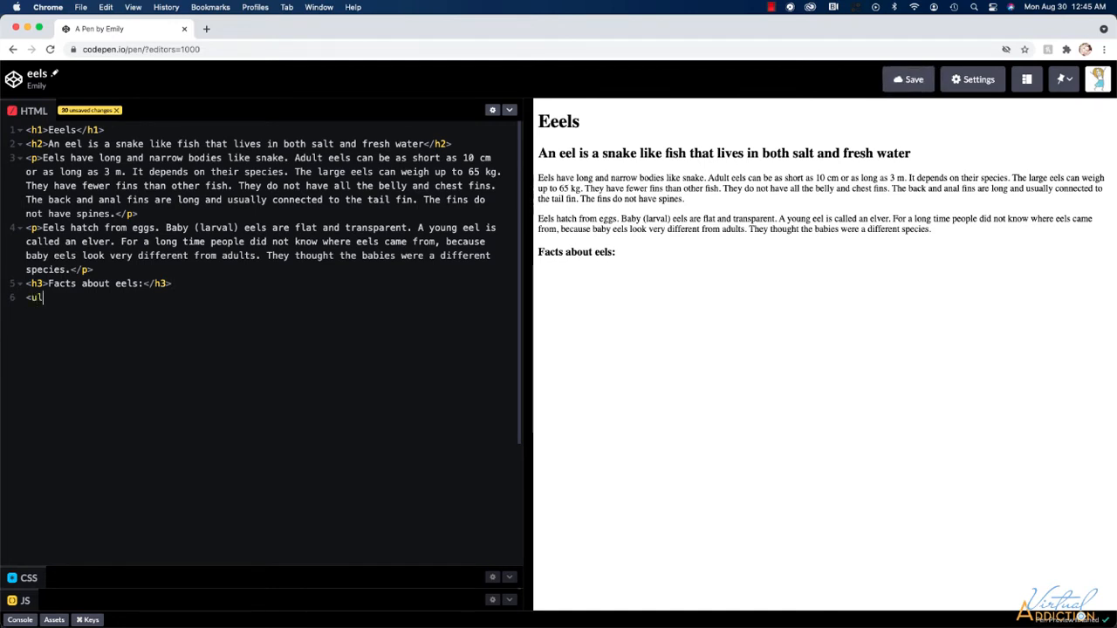
# Add list items 'Eels are covered with slimy mucus' and 'An eel can live for up to 85 years'
pyautogui.write('</ul>')
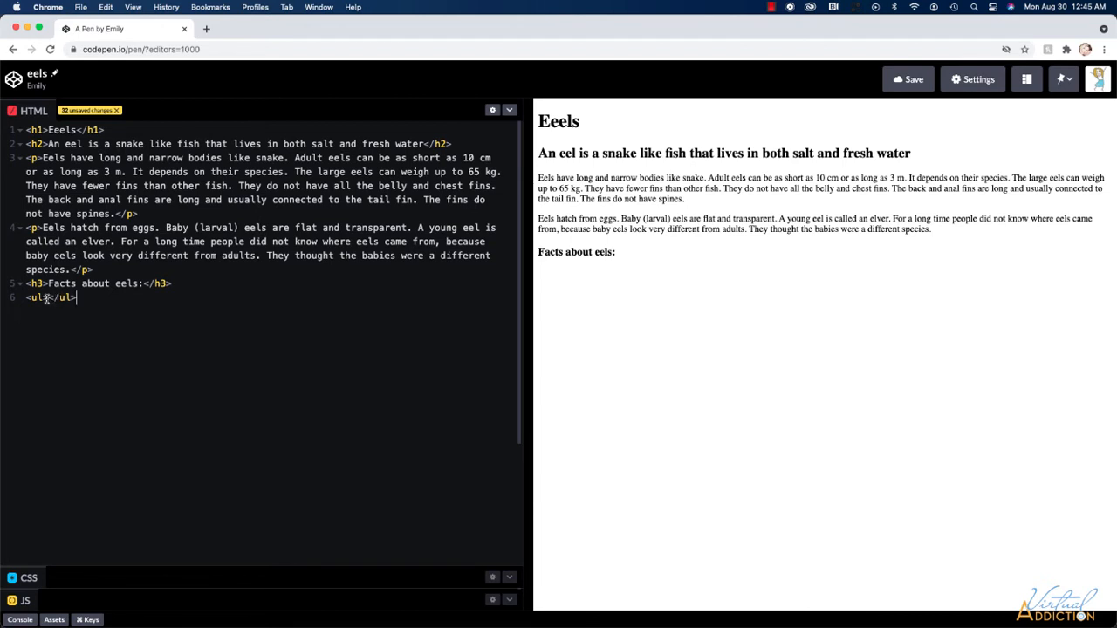
pyautogui.press('Return')
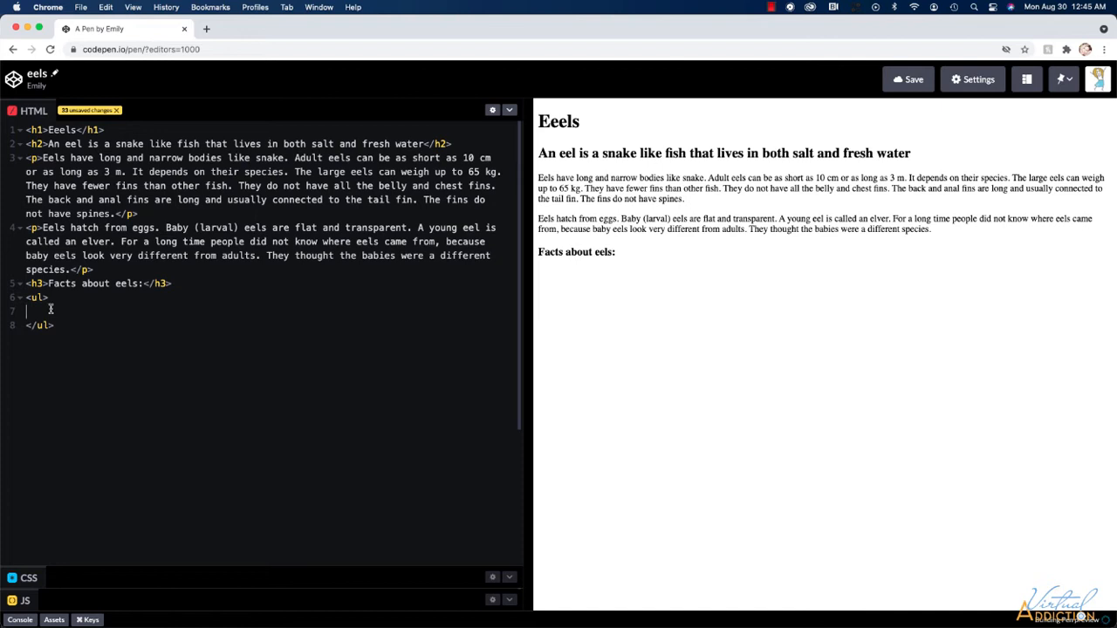
pyautogui.write('<li')
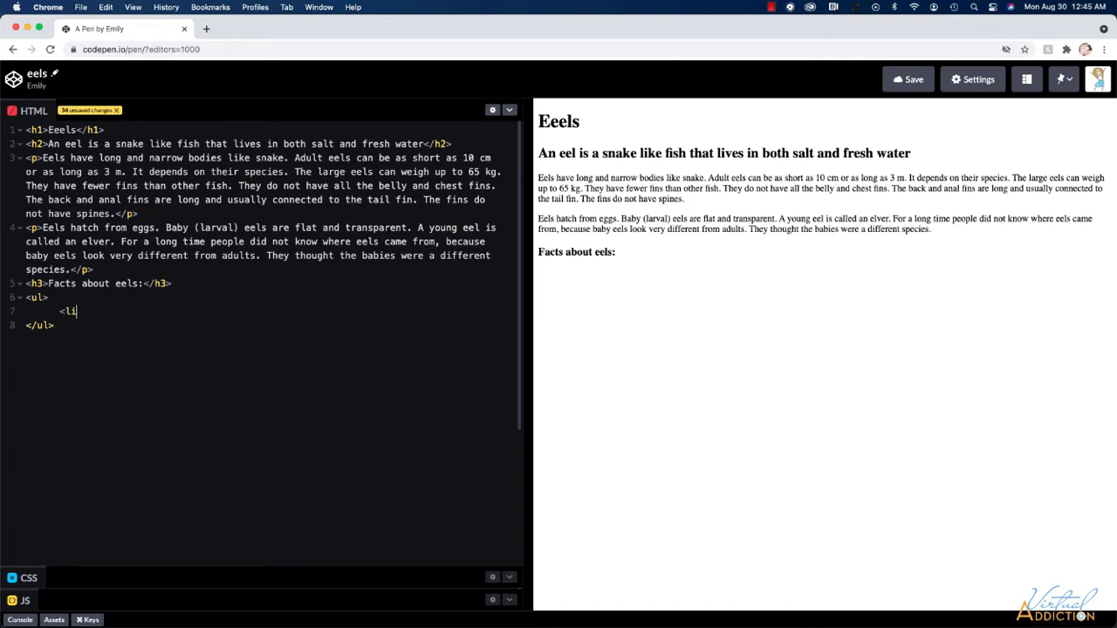
pyautogui.write('></')
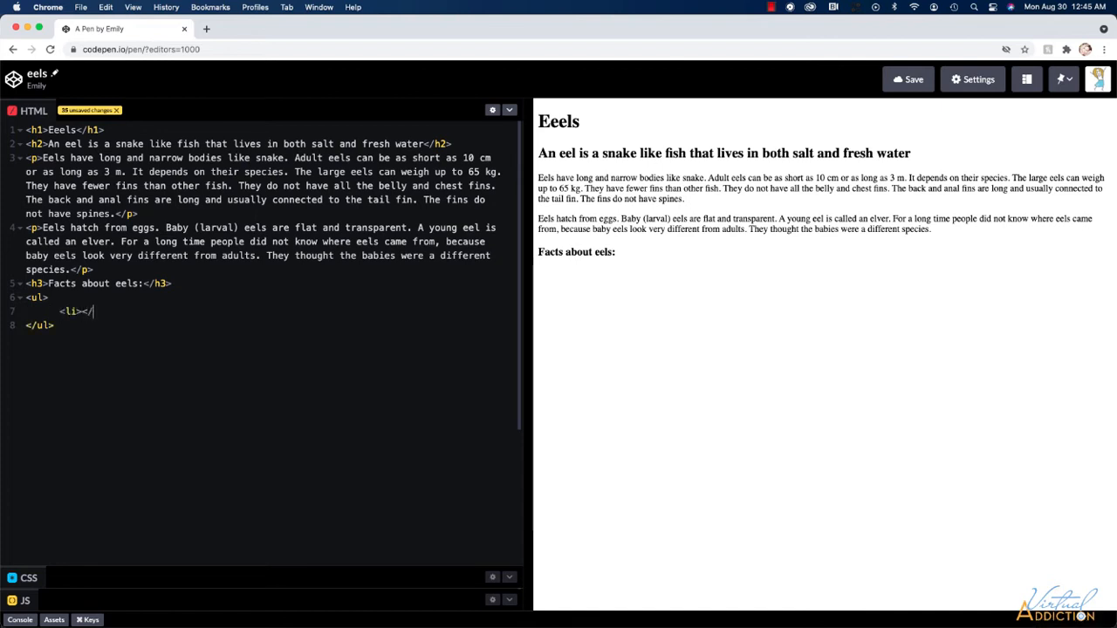
pyautogui.write('</li>')
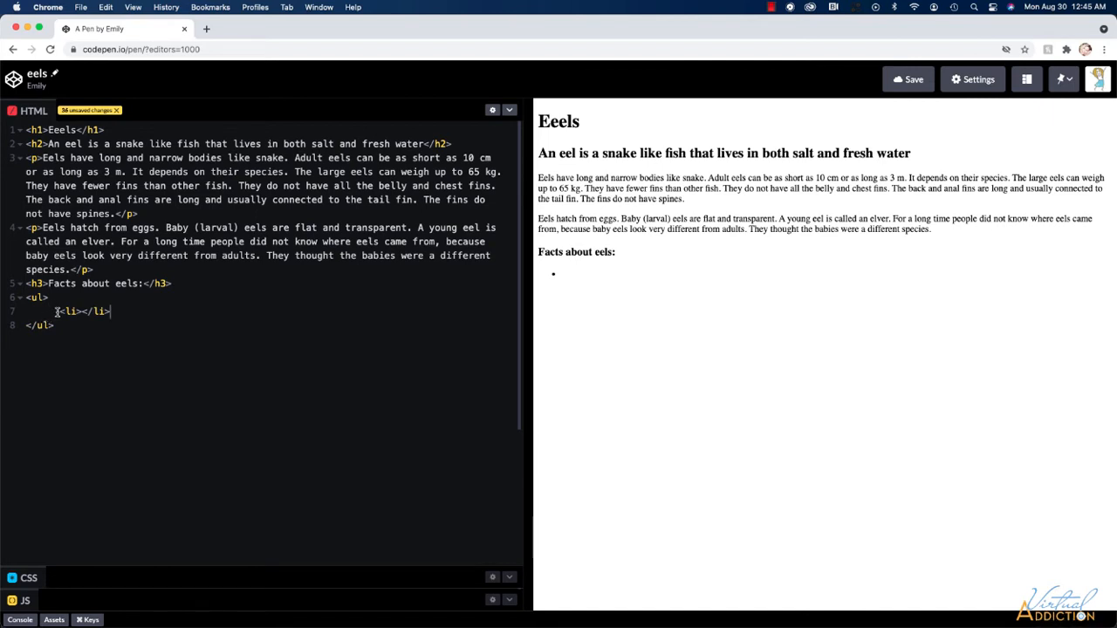
pyautogui.write('Eels are covered with slimy mucus')
pyautogui.write('<li>Eels can swim backwards and forwards</li>')
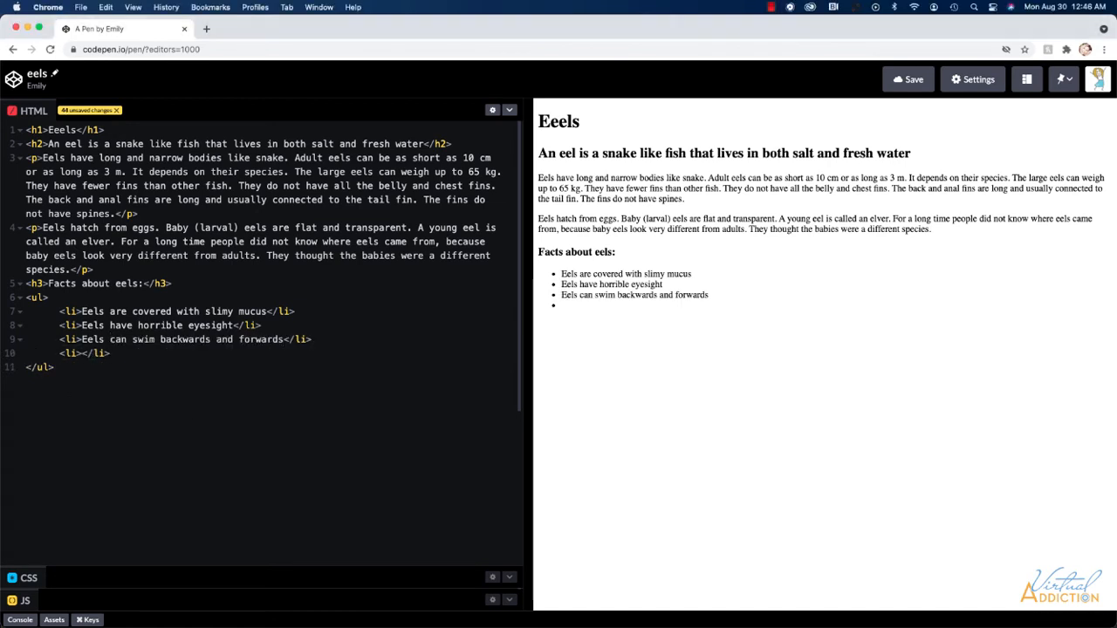
pyautogui.write('An eel can live for up to 85 years')
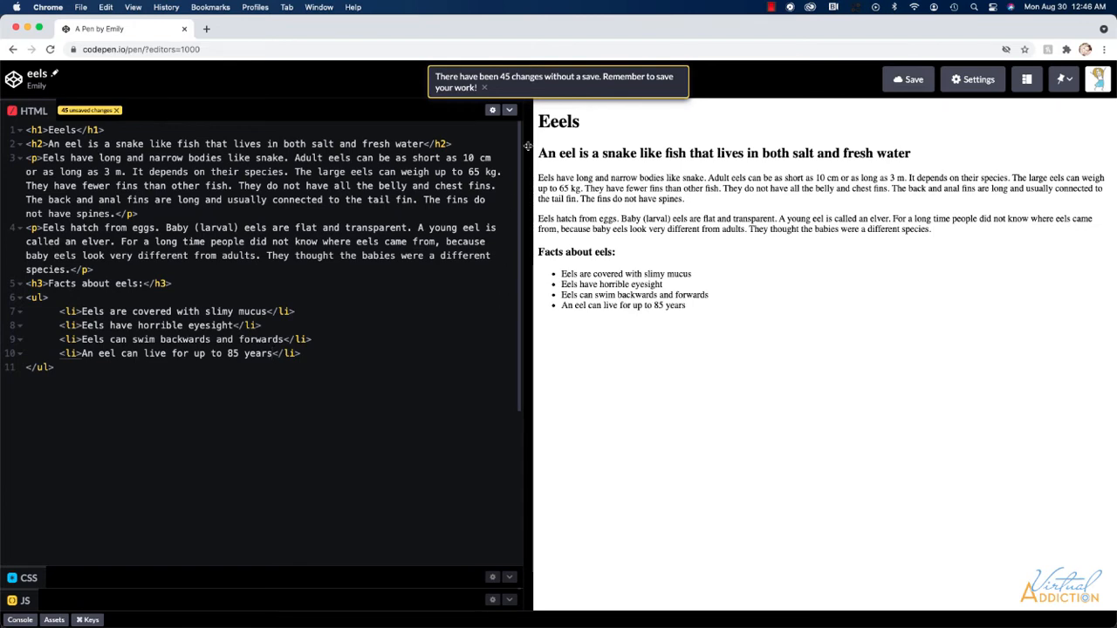
pyautogui.moveTo(541, 93)
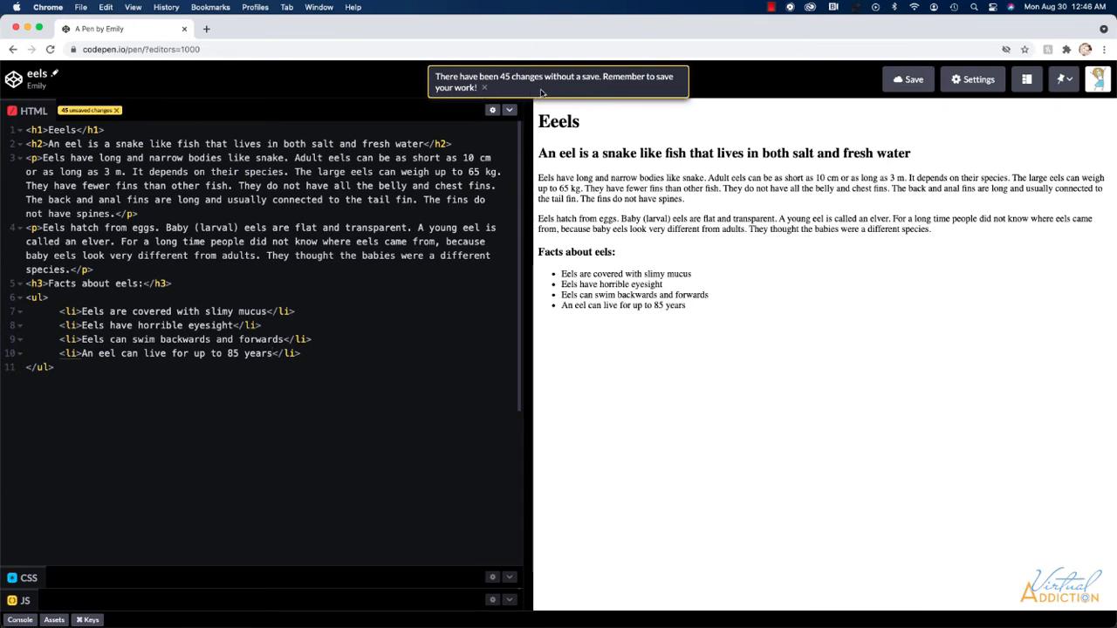
pyautogui.moveTo(451, 105)
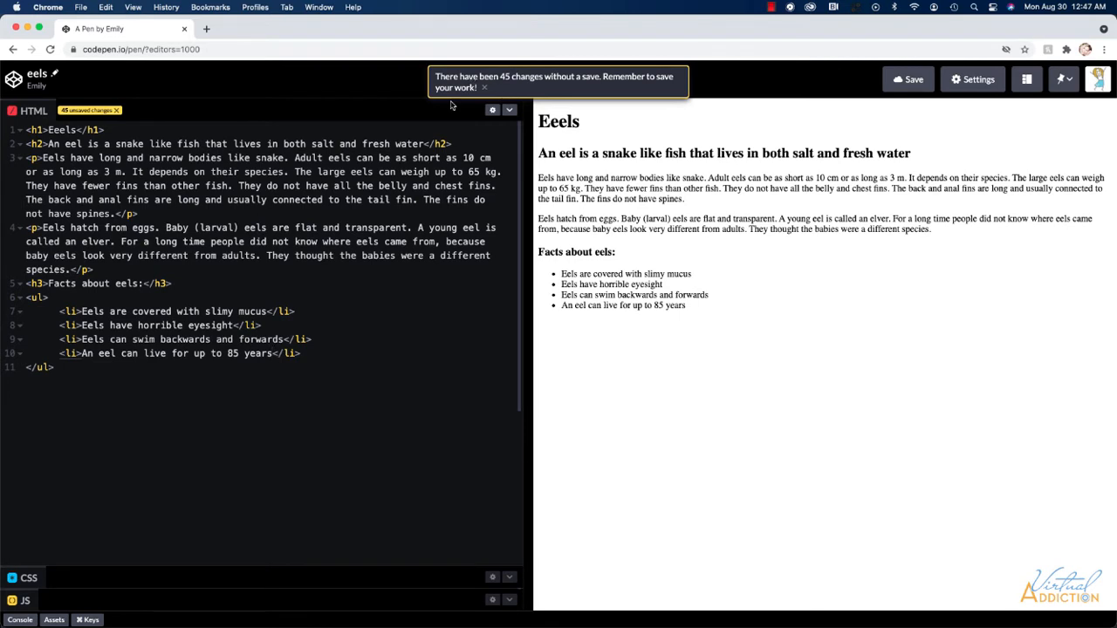
# Dismiss the unsaved-changes reminder and save the eels pen
pyautogui.click(485, 88)
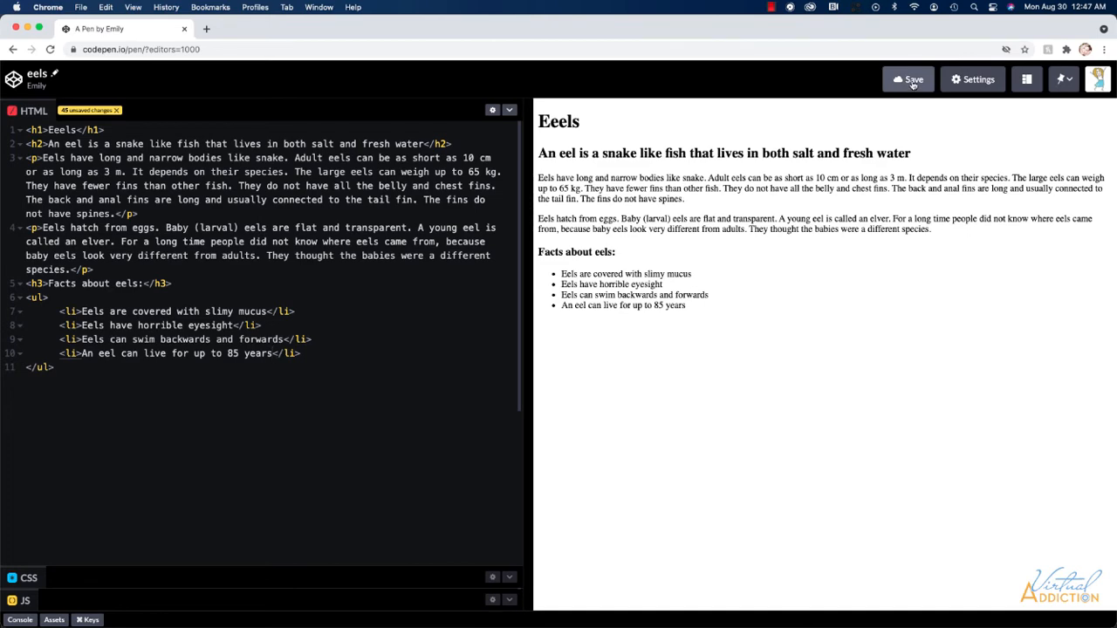
pyautogui.click(914, 78)
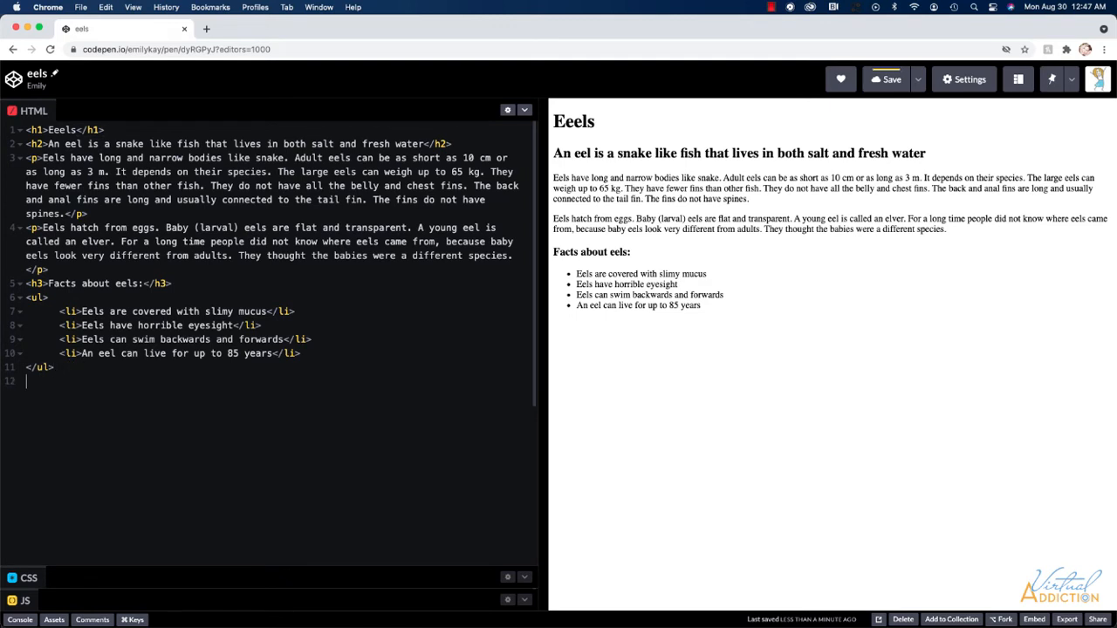
# Add an <hr /> horizontal rule below the facts list
pyautogui.write('<')
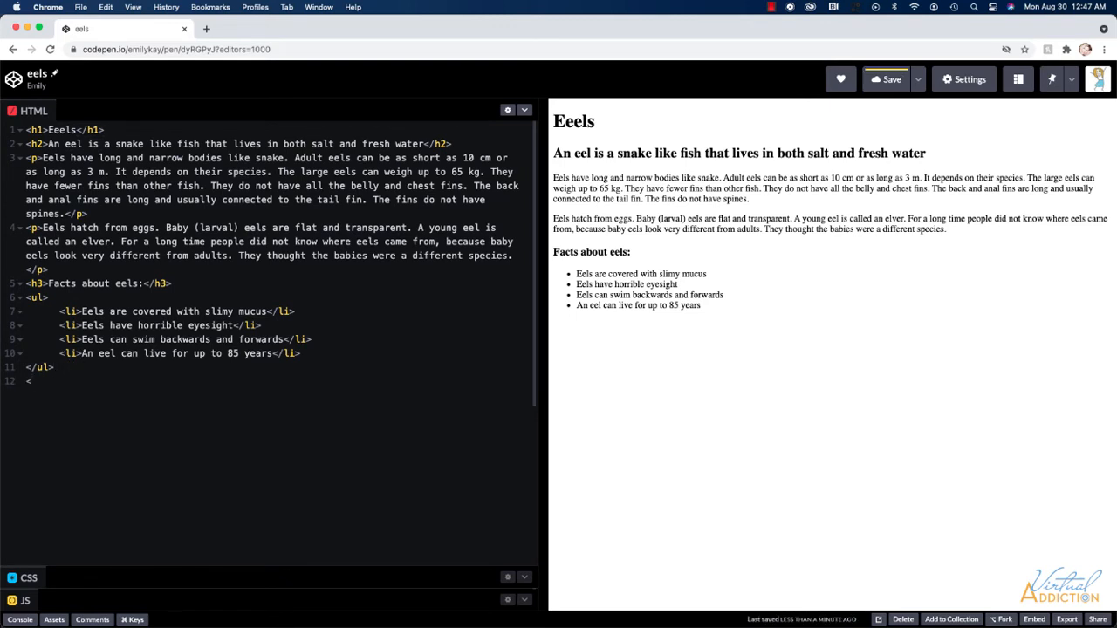
pyautogui.write('hr />')
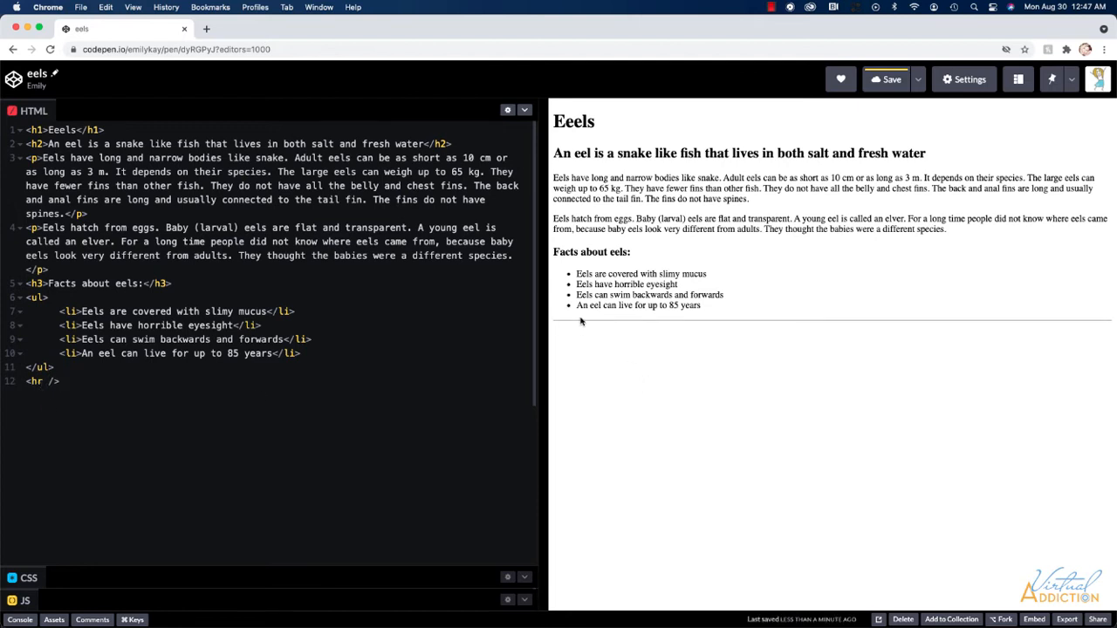
pyautogui.moveTo(661, 327)
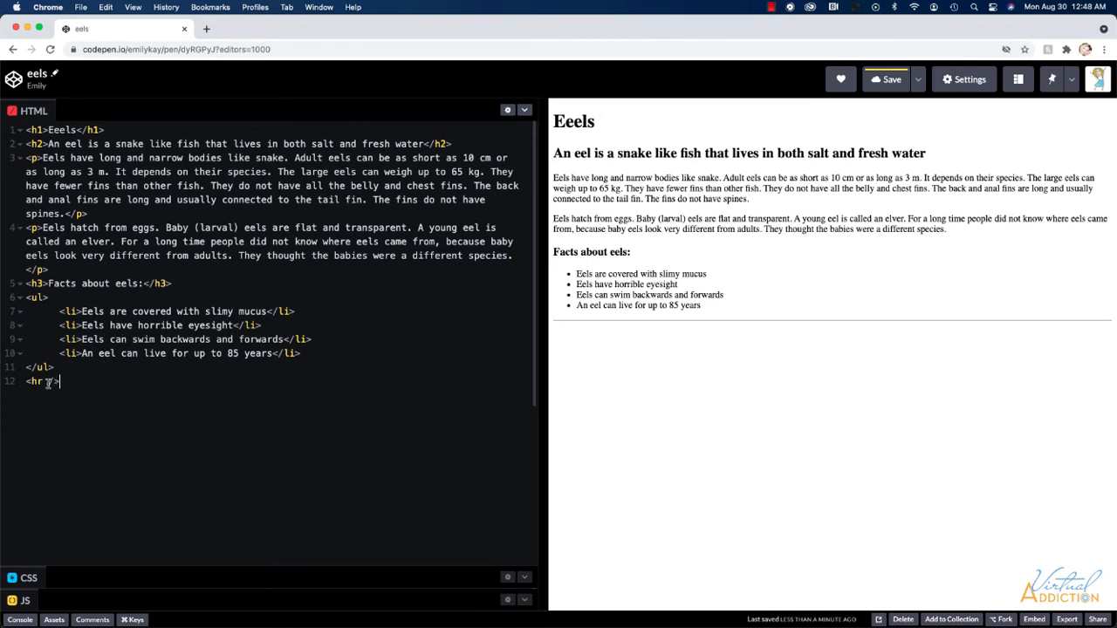
pyautogui.write('/')
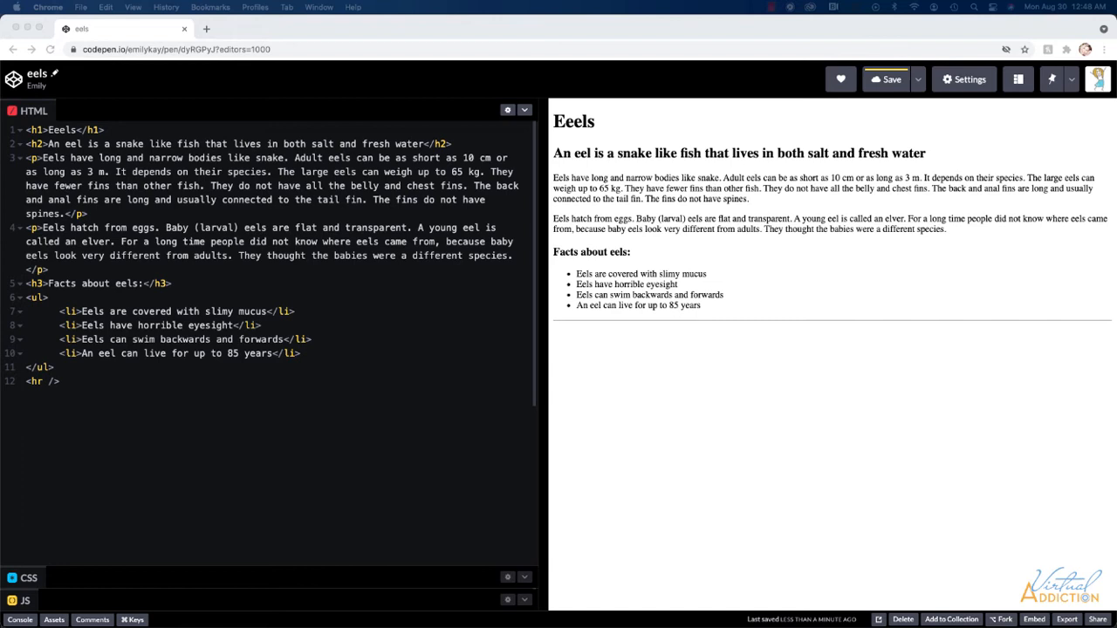
pyautogui.moveTo(207, 266)
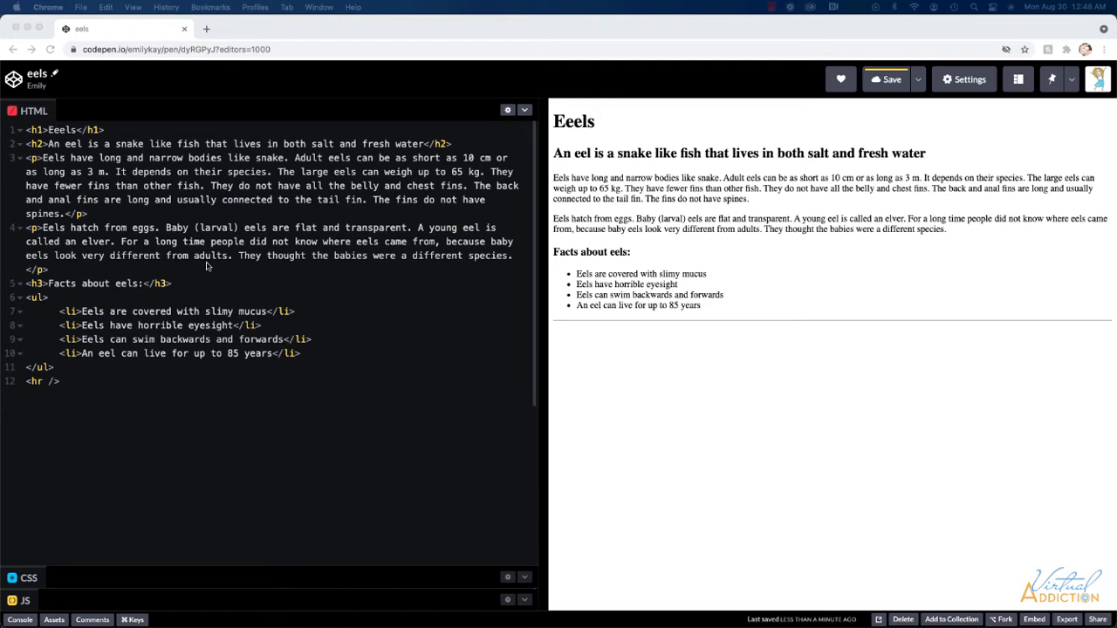
pyautogui.moveTo(218, 279)
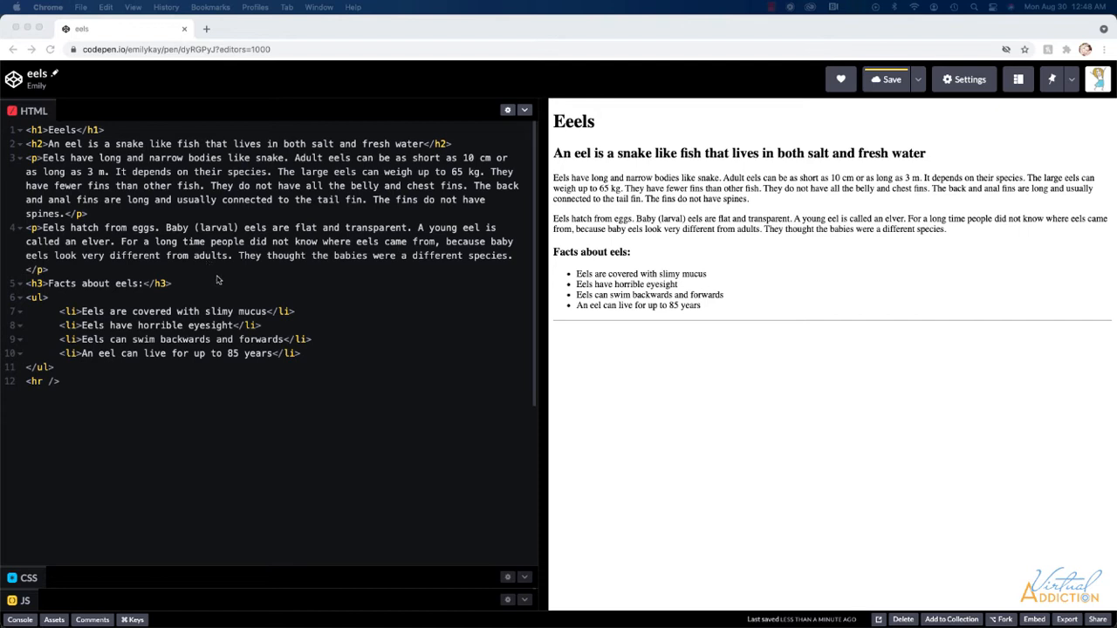
pyautogui.moveTo(178, 245)
pyautogui.write('<strong><em>')
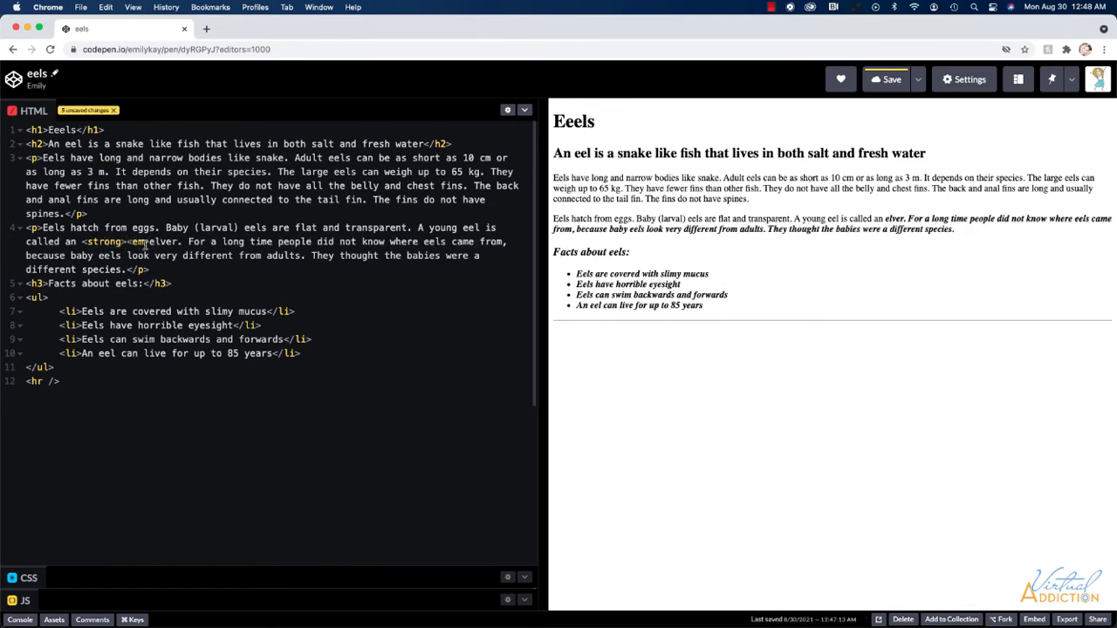
# Close the bold-italic tags with </em></strong> right after 'elver'
pyautogui.click(182, 242)
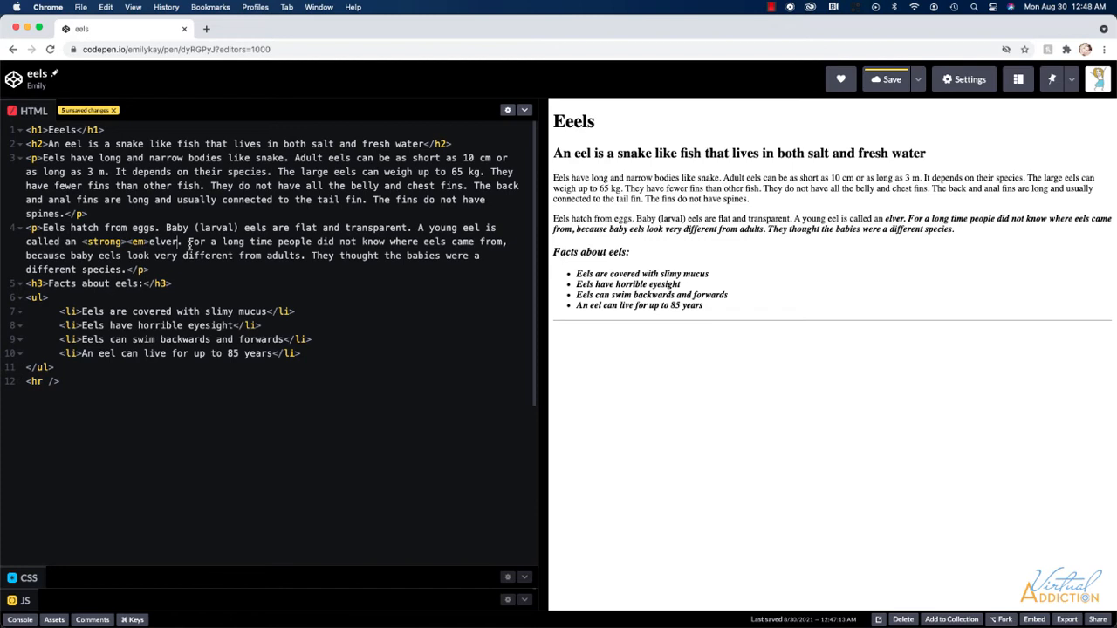
pyautogui.write('</em>')
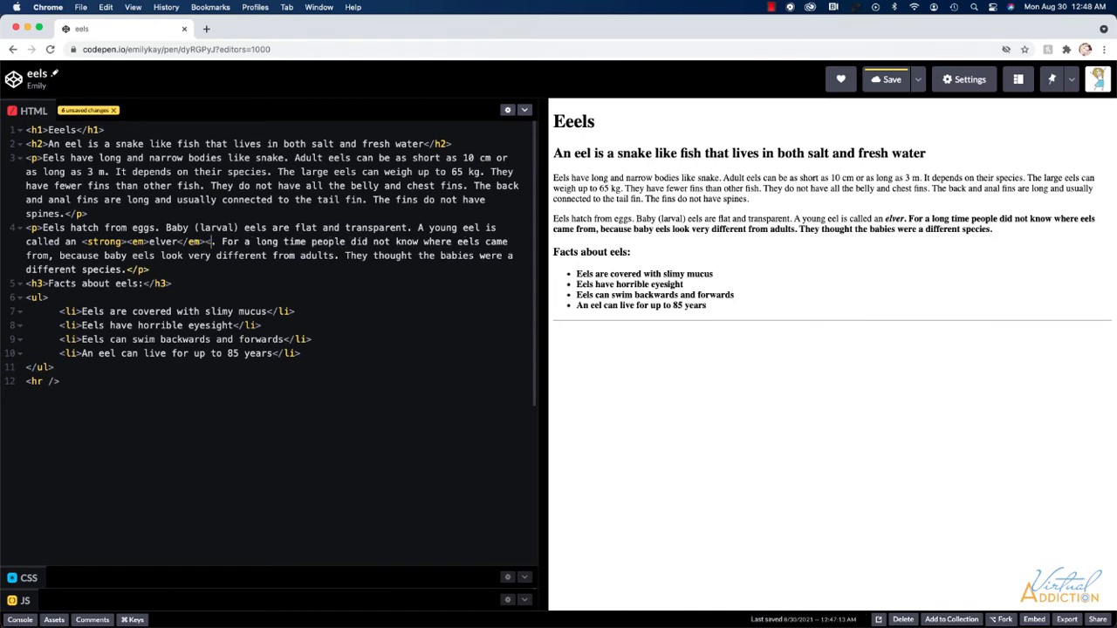
pyautogui.write('</strong>')
pyautogui.write('<p>There are so many different types of eels out there, you could do a lot of research and not know it all. I recommend you read up on electric eels and true eels for starters: </p>')
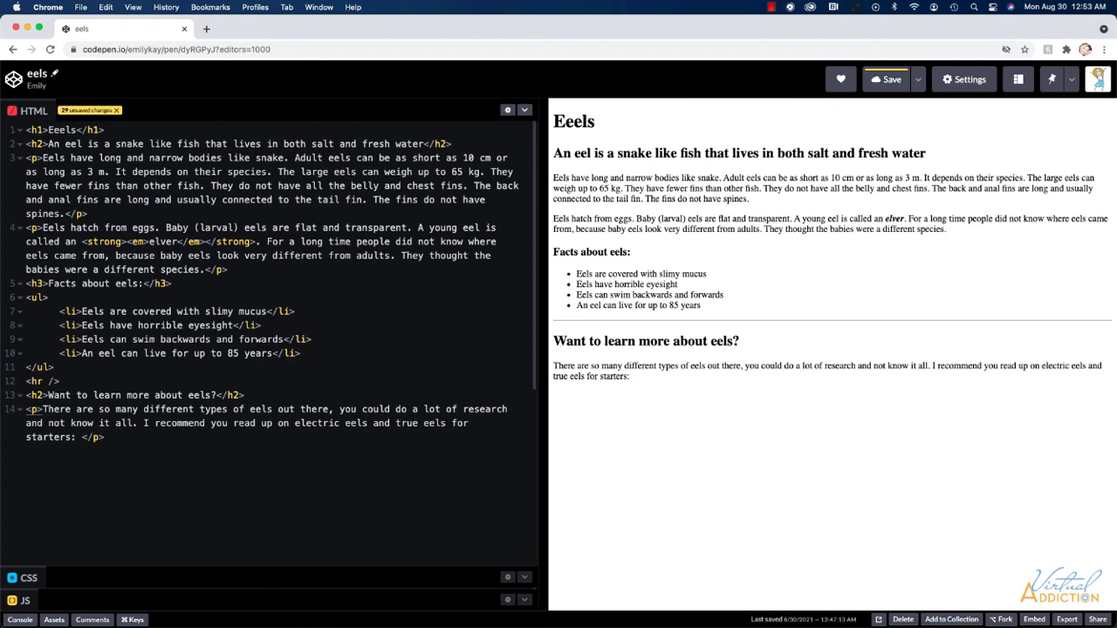
# End the Learn-more paragraph with 'oceanconservancy.org' wrapped in a link to the electric eels article
pyautogui.write('oceanconservancy.org')
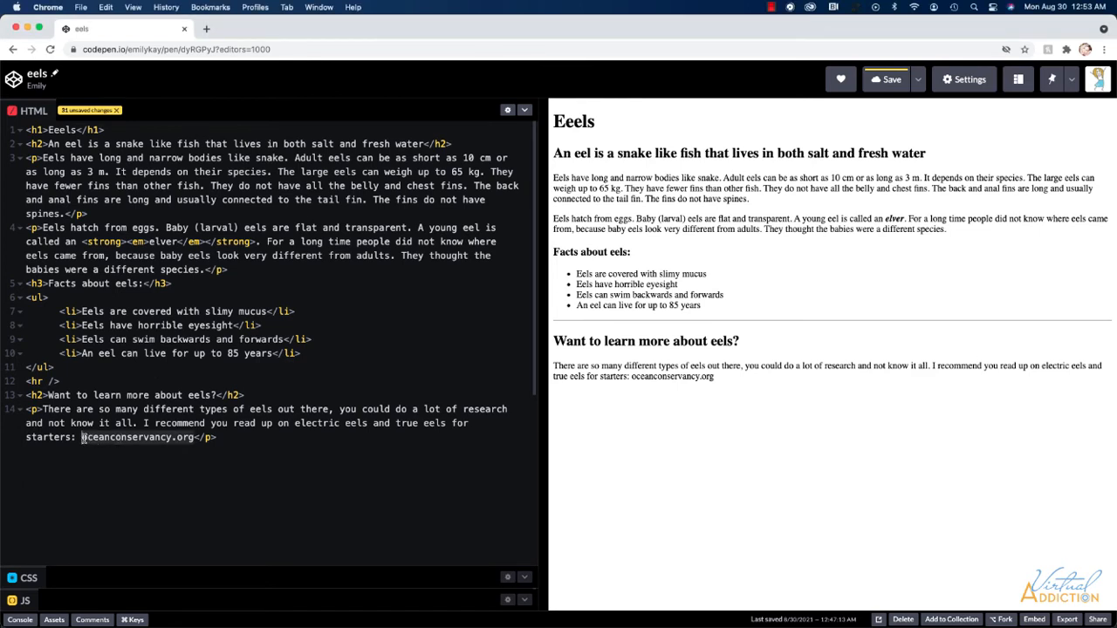
pyautogui.write('a')
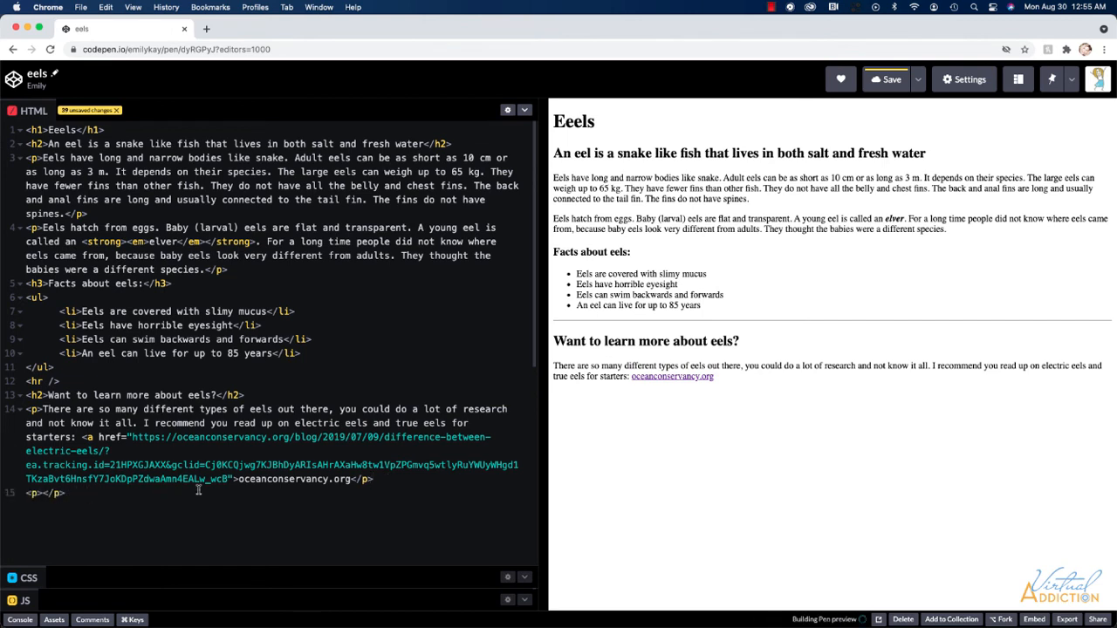
# Add a closing 'Thanks for learning about eels!' paragraph and close the link after oceanconservancy.org
pyautogui.write('Thanks for learning about eels!')
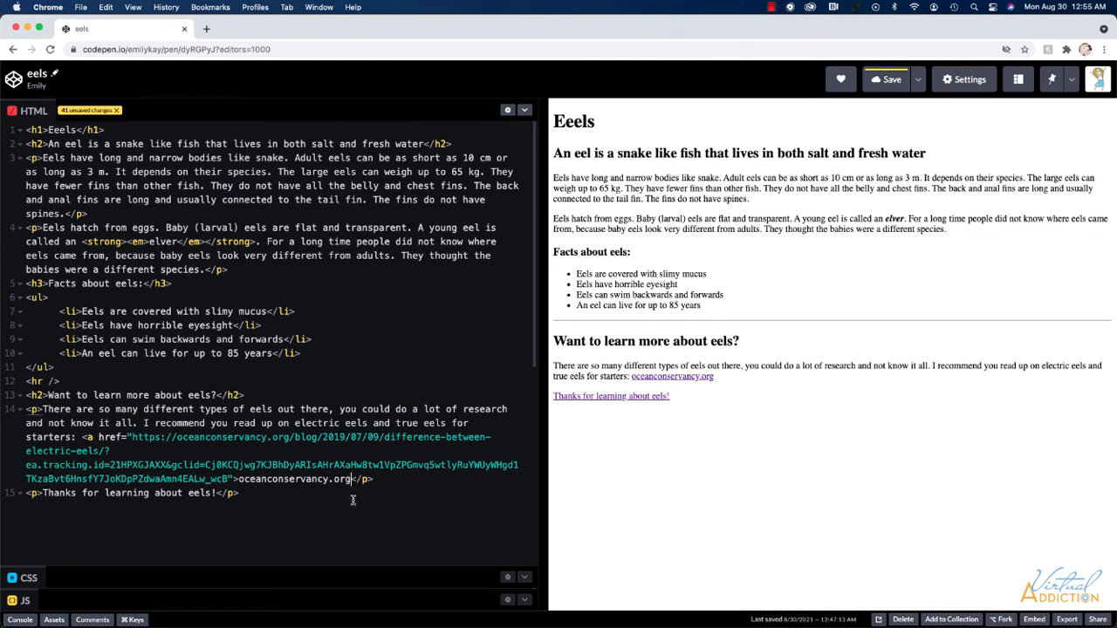
pyautogui.write('a></')
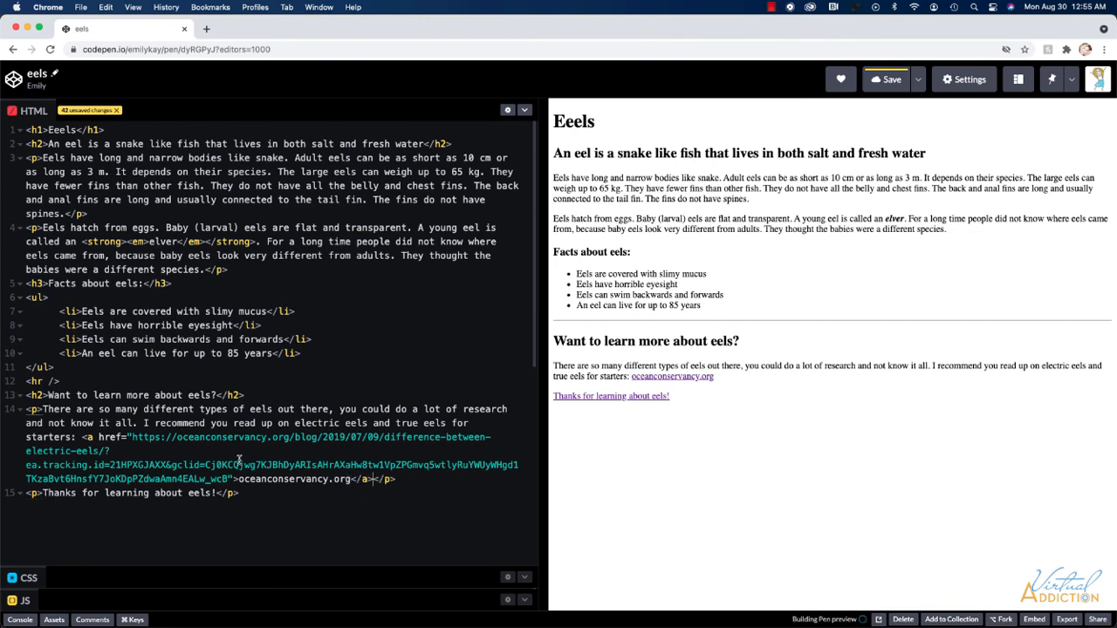
pyautogui.click(886, 79)
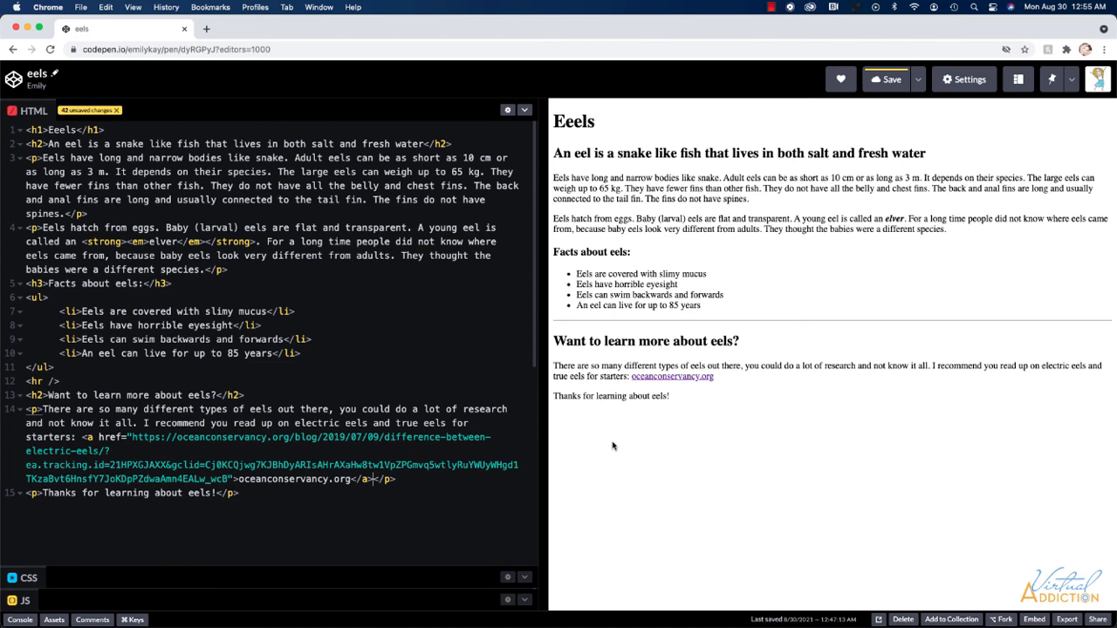
pyautogui.moveTo(679, 399)
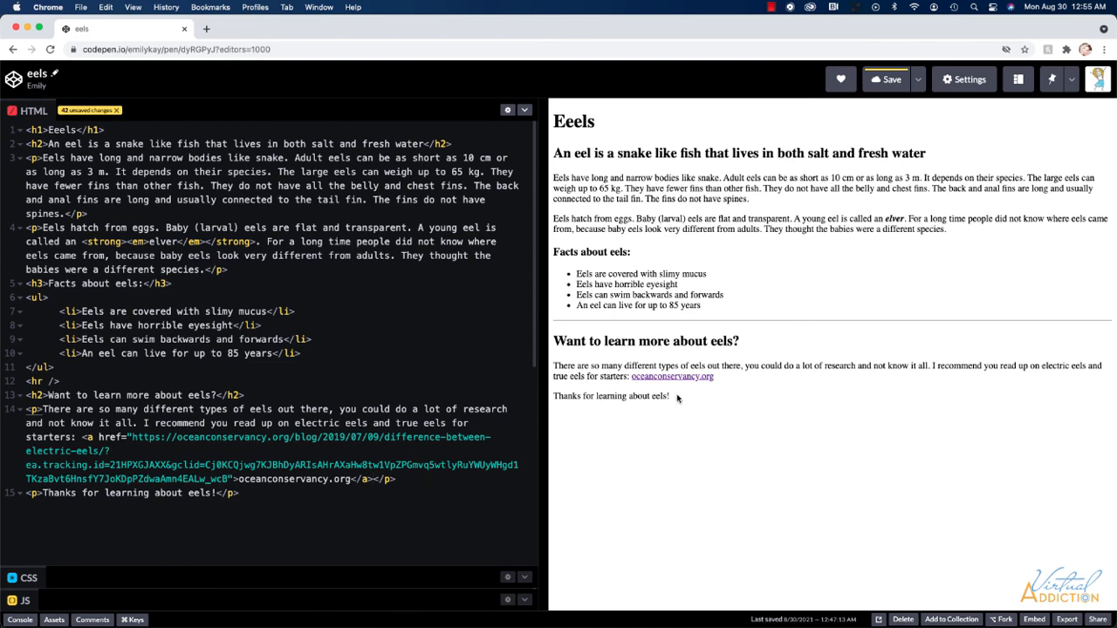
pyautogui.moveTo(486, 431)
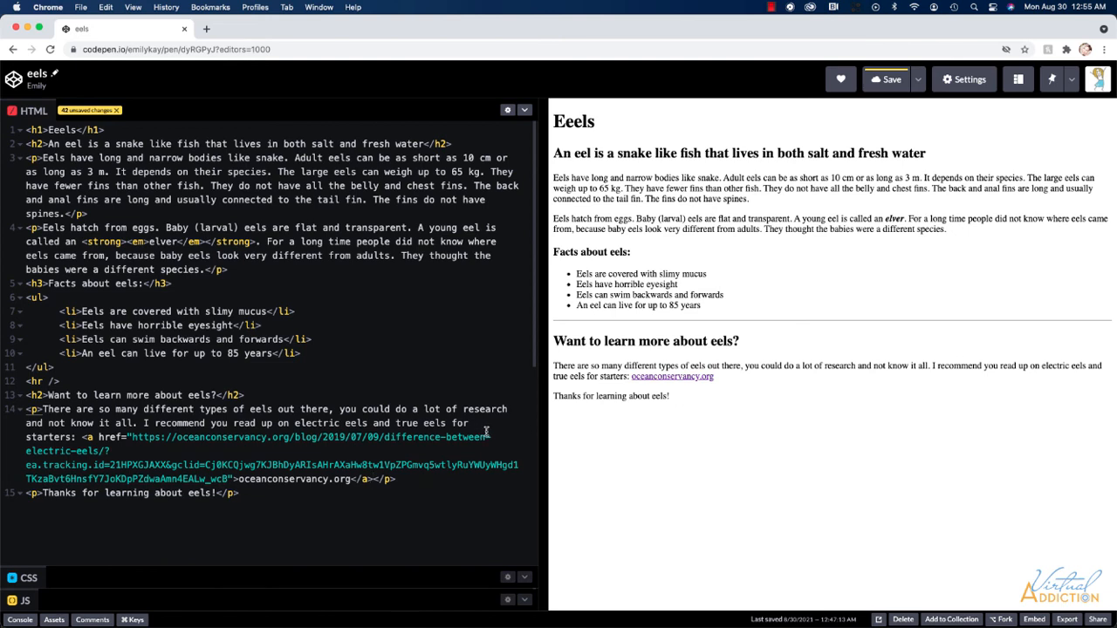
pyautogui.moveTo(240, 436)
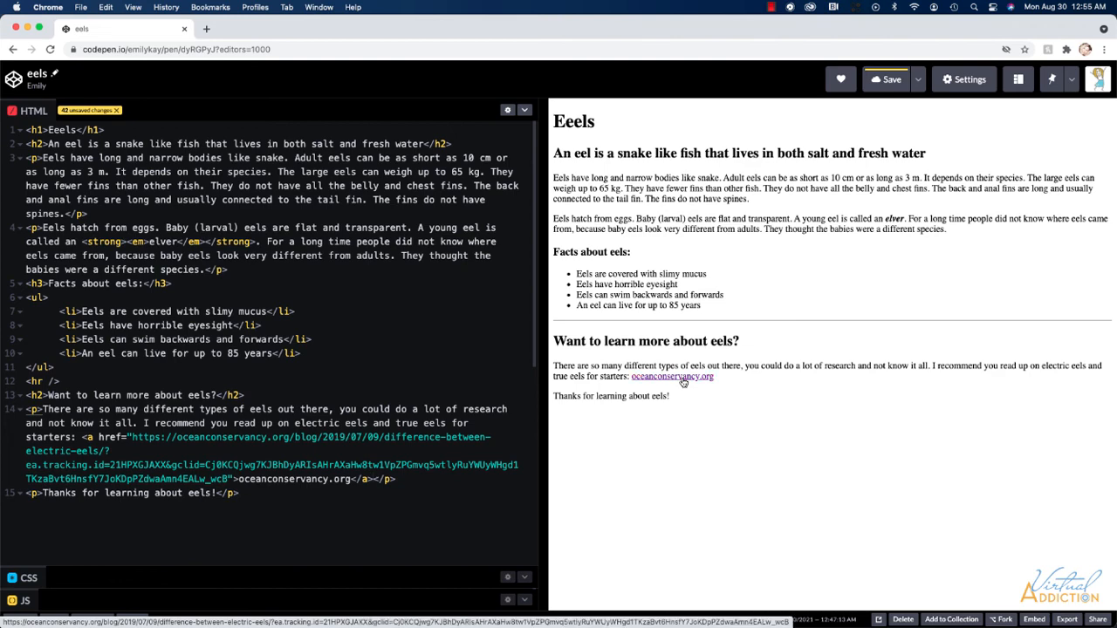
pyautogui.click(672, 376)
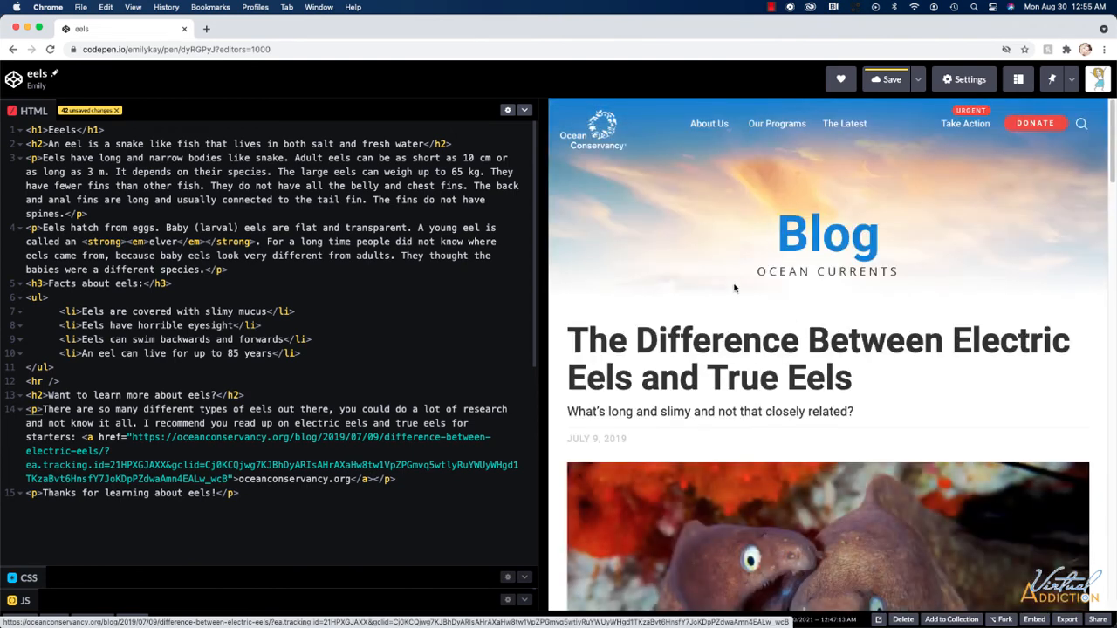
pyautogui.scroll(-3)
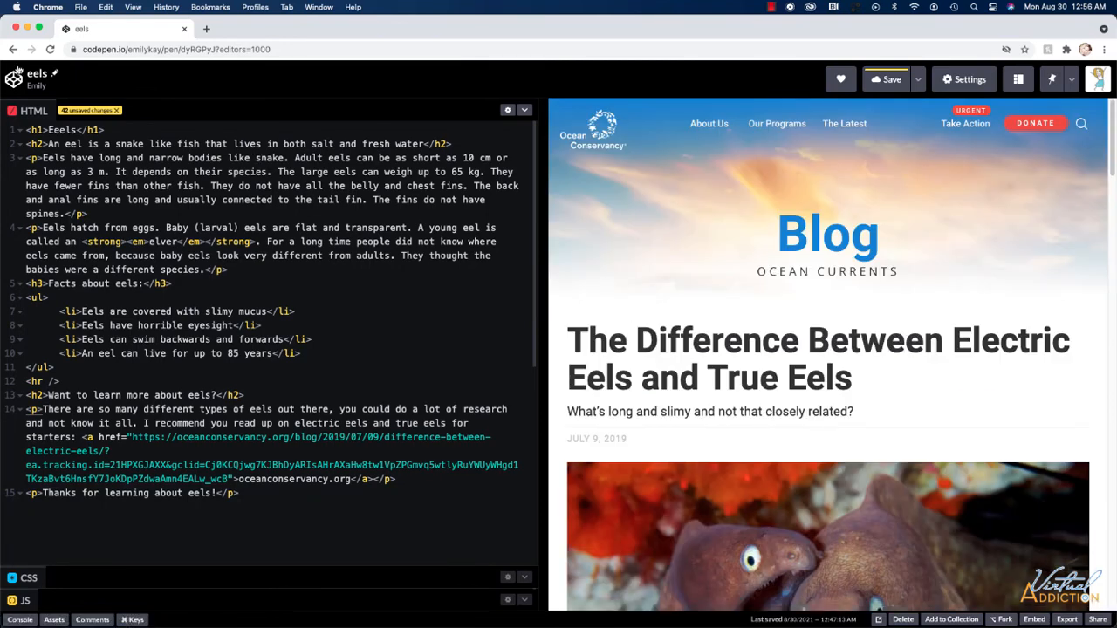
pyautogui.moveTo(12, 48)
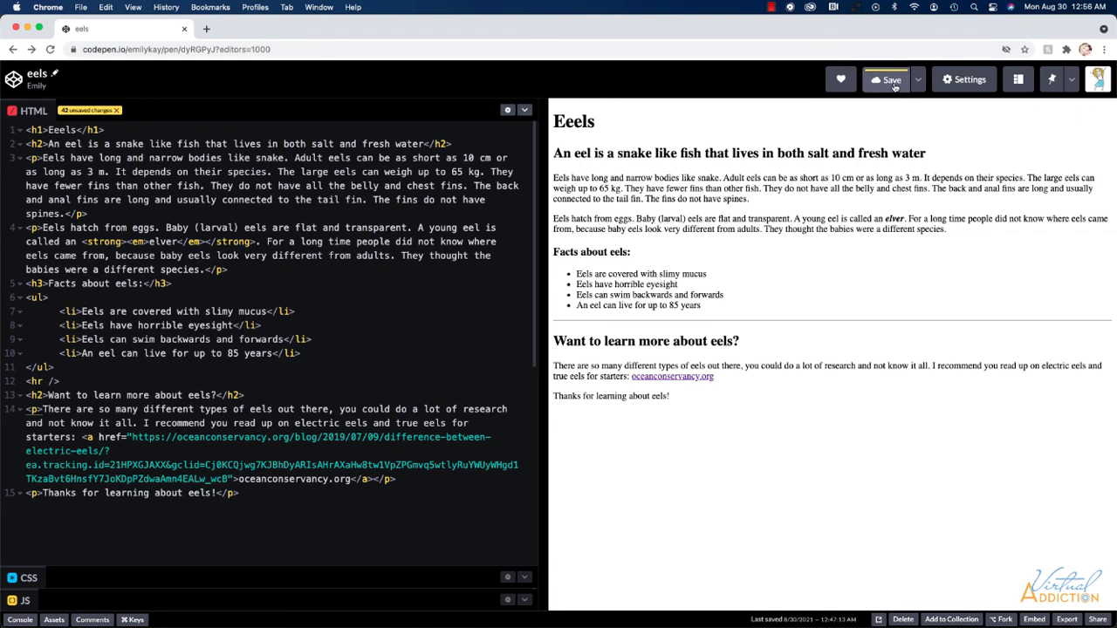
# Save the eels pen and dismiss the 'Autosave enabled' notice
pyautogui.click(891, 79)
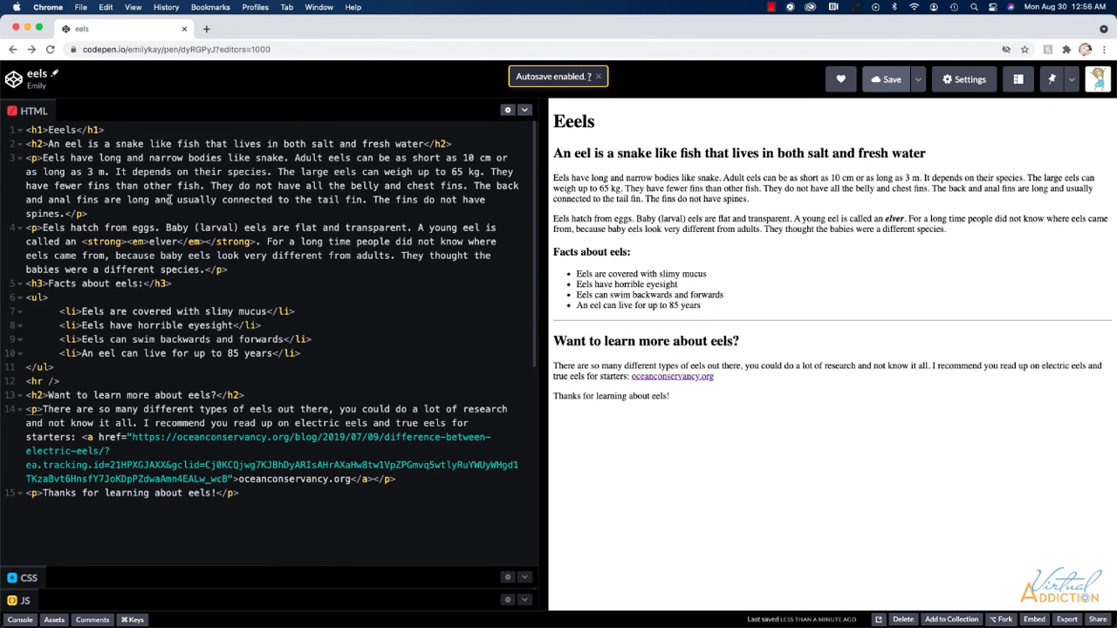
pyautogui.click(599, 76)
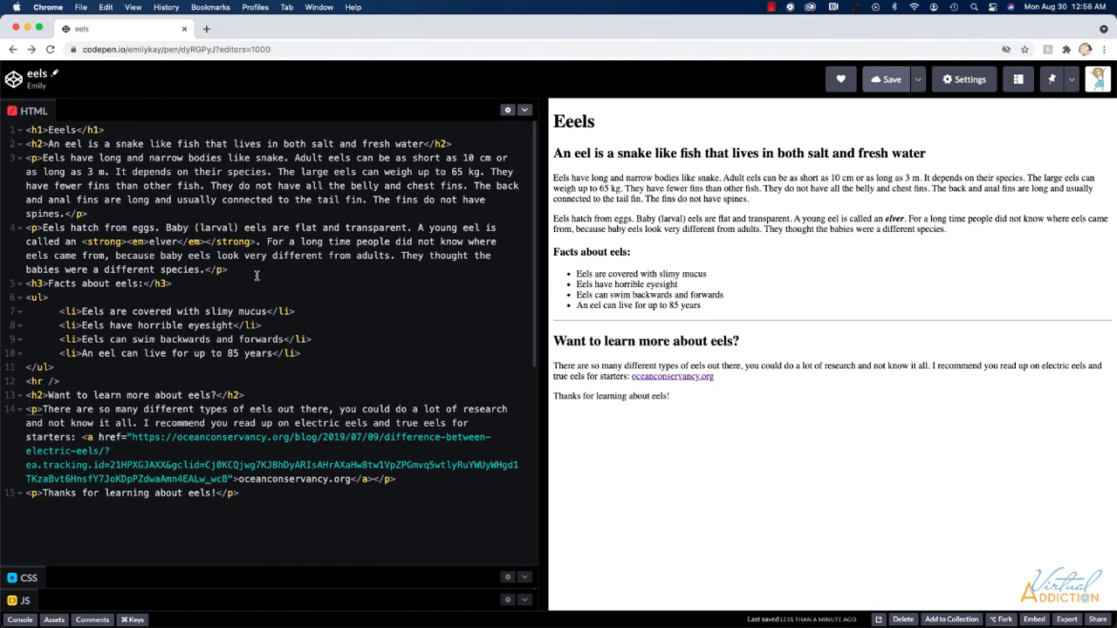